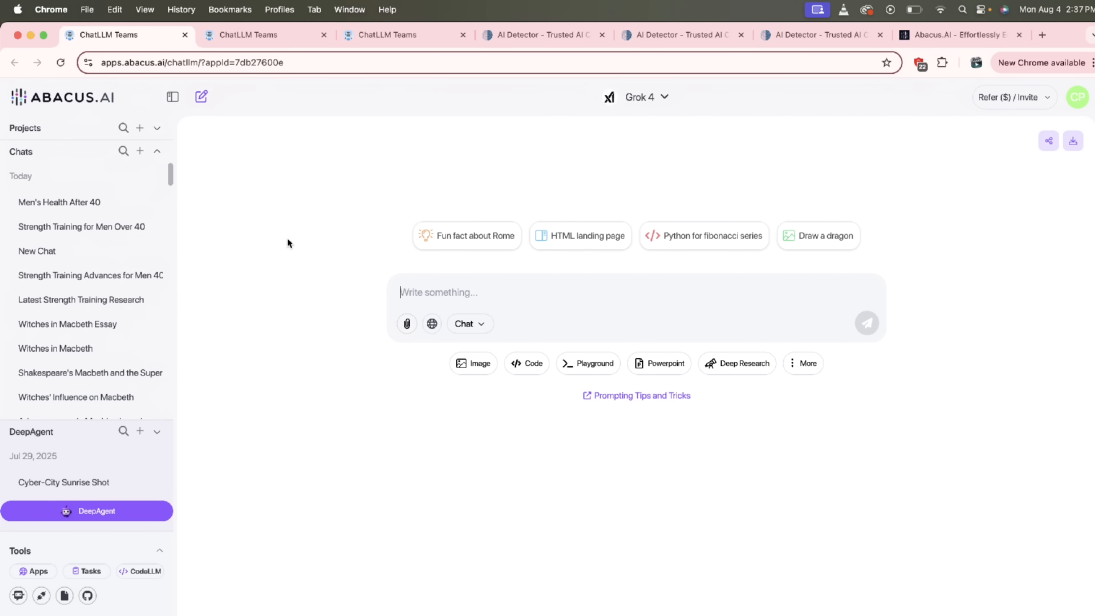
pyautogui.moveTo(288, 238)
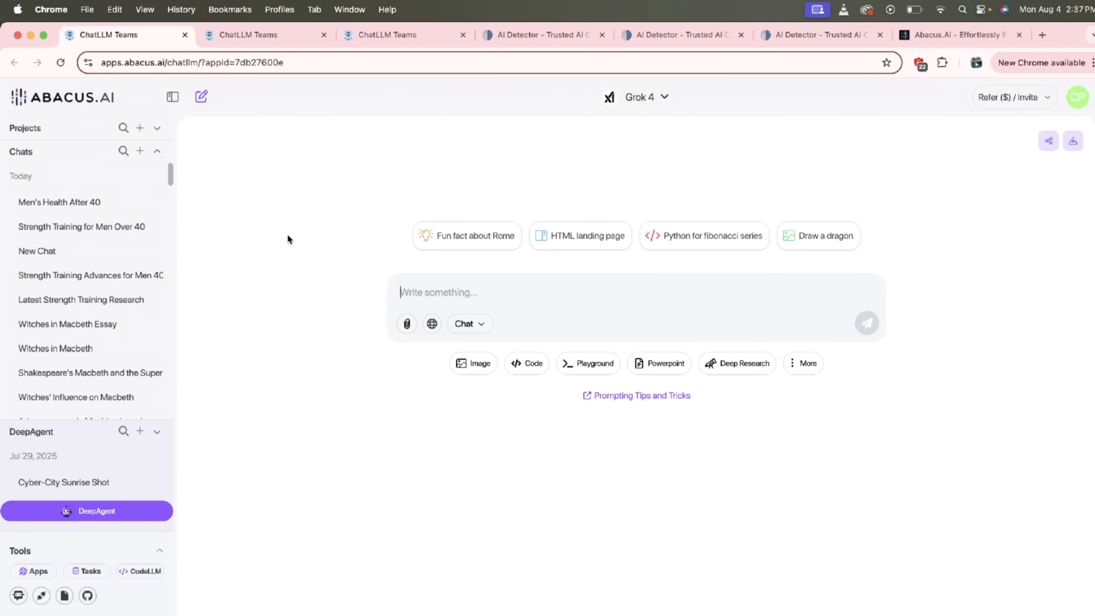
pyautogui.moveTo(237, 41)
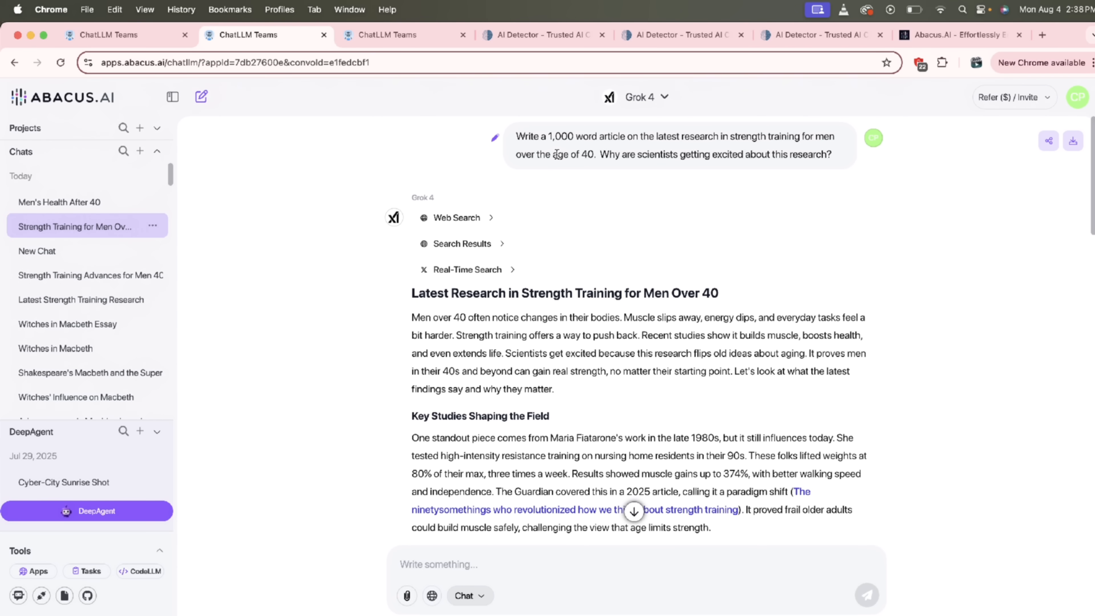
# Scroll through the Grok 4 strength training article, then bring up the chat's AI model list
pyautogui.scroll(-3)
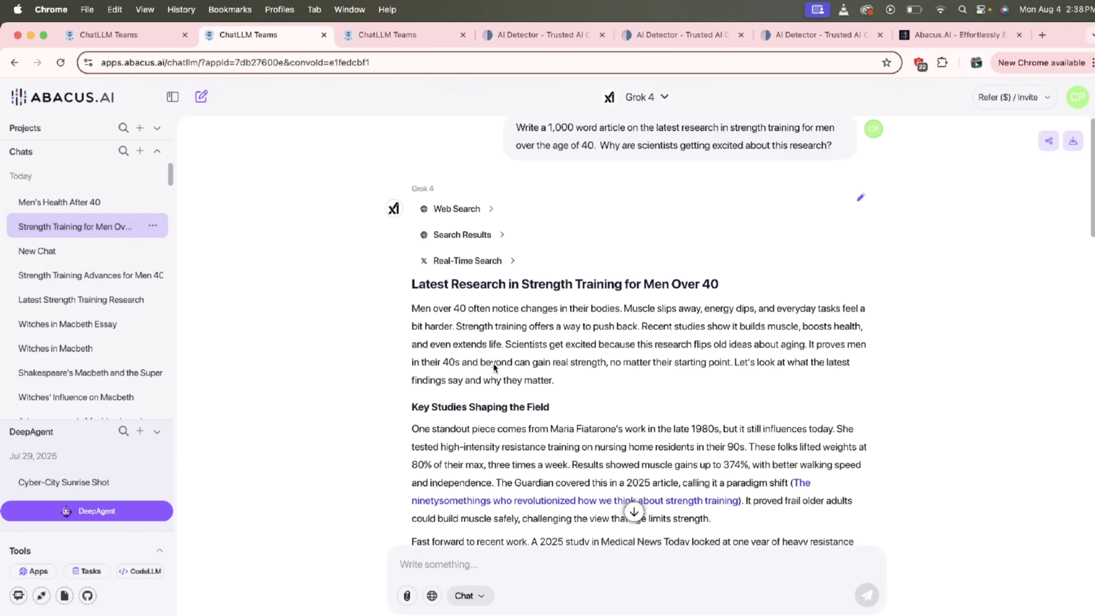
pyautogui.scroll(-3)
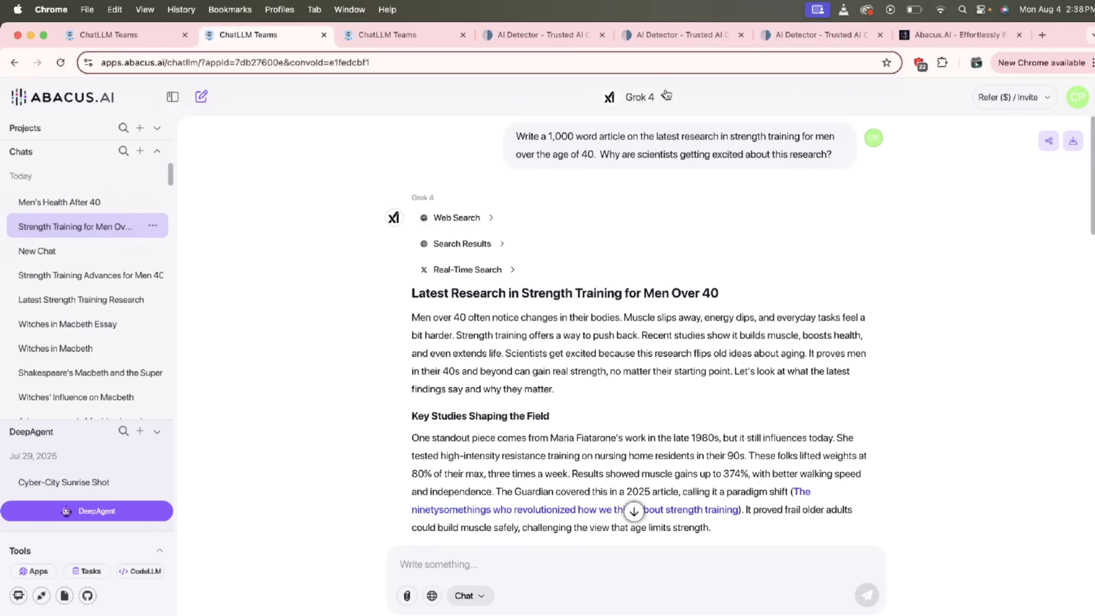
pyautogui.click(639, 97)
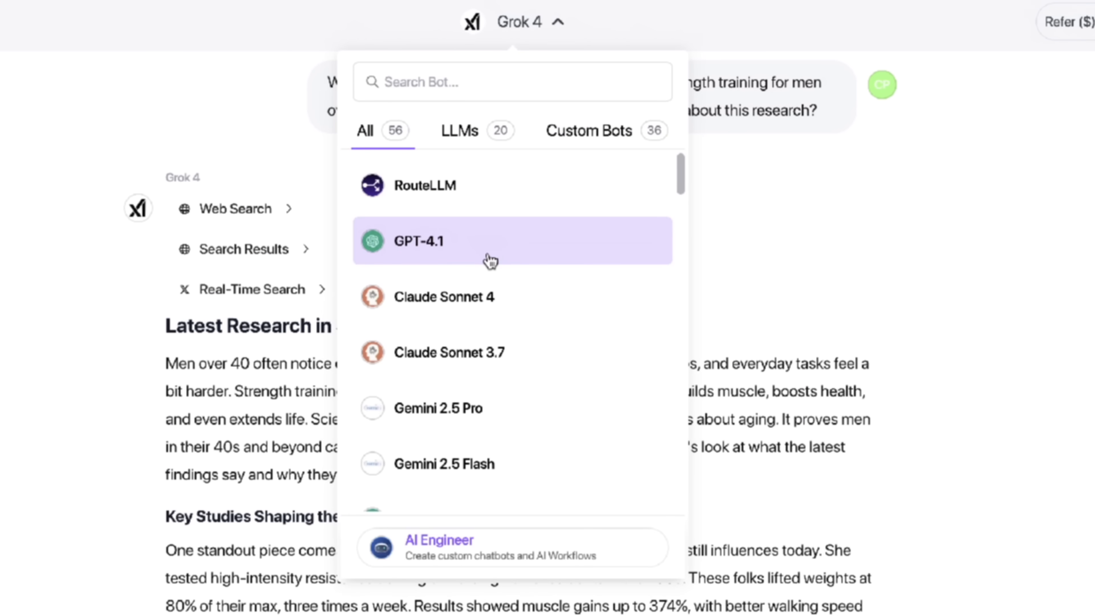
# Browse the model list past GPT-4.1, Claude Sonnet and Gemini, keeping Grok 4 selected
pyautogui.scroll(-3)
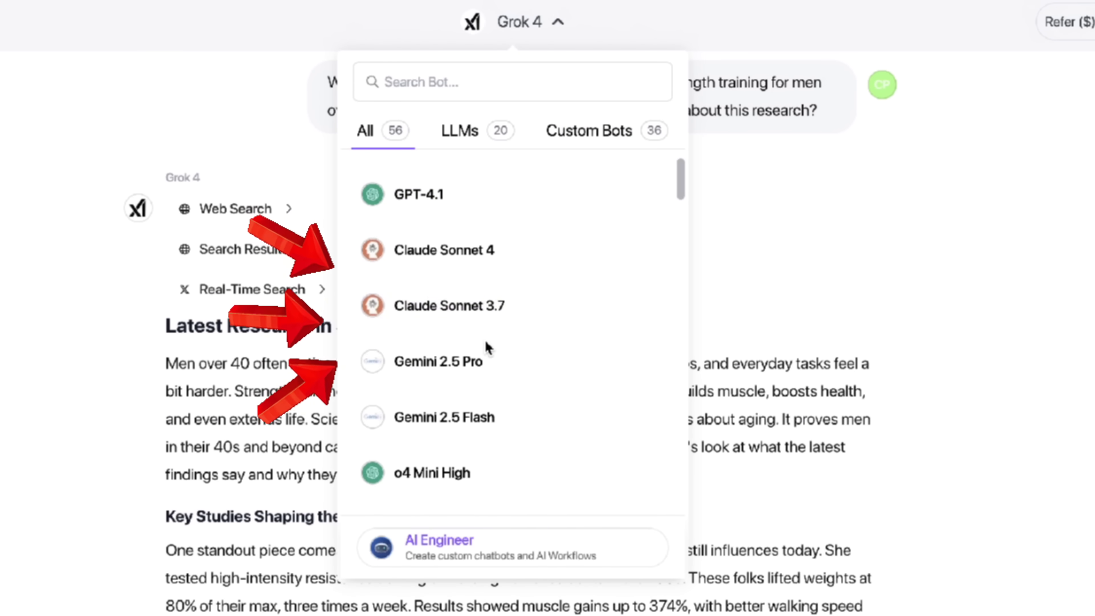
pyautogui.scroll(-3)
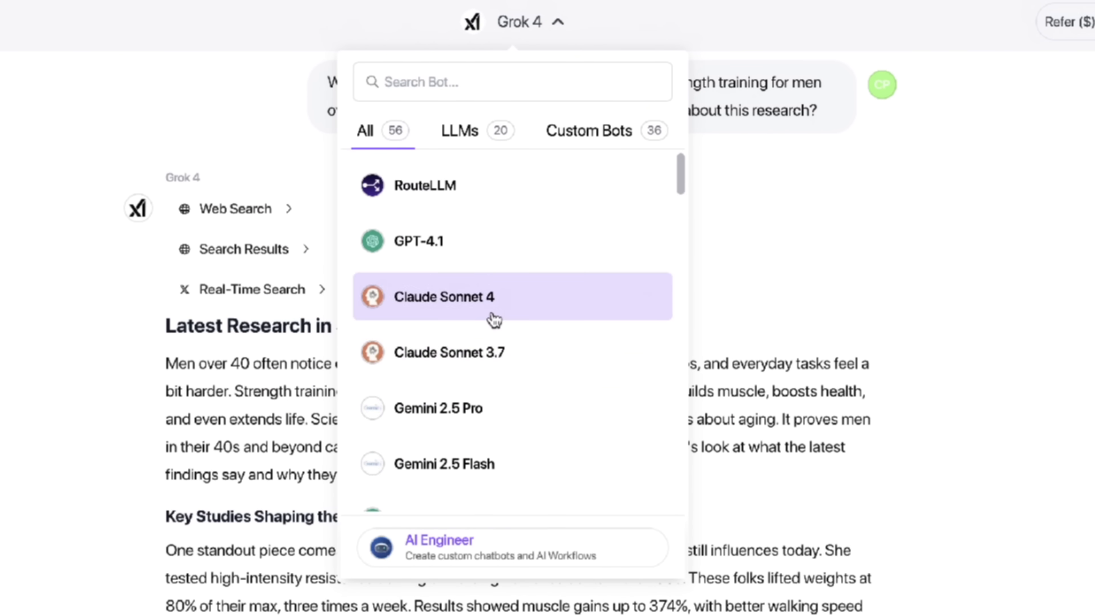
pyautogui.scroll(-3)
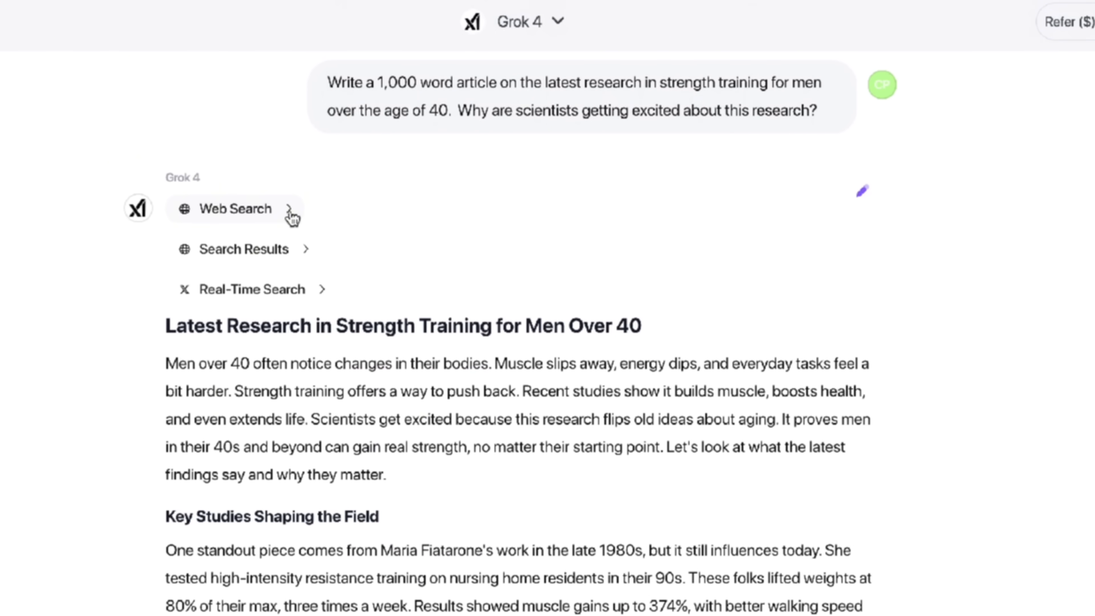
pyautogui.moveTo(267, 216)
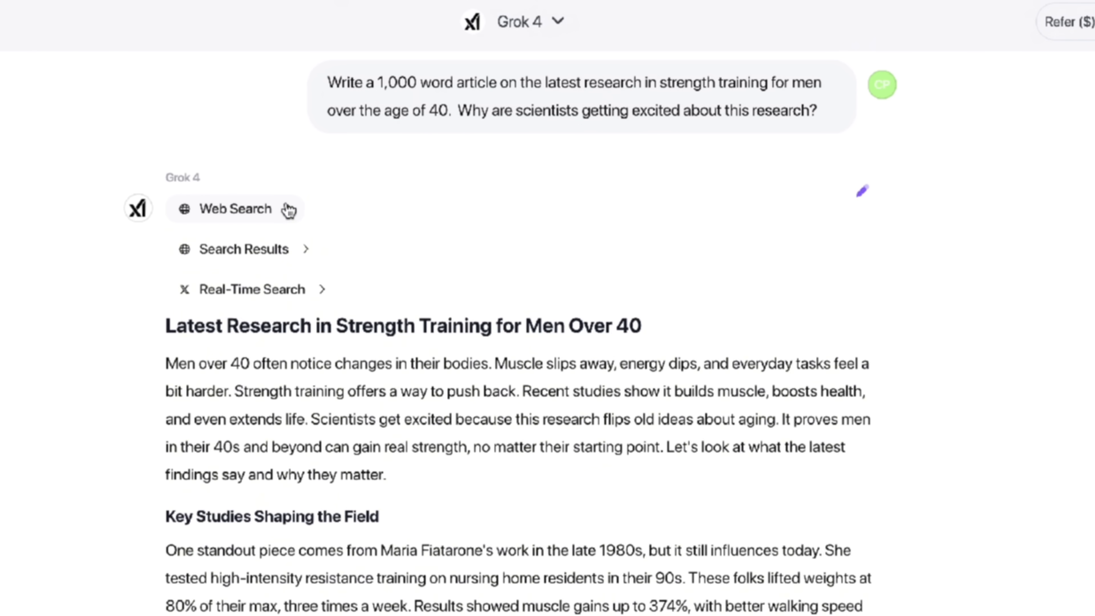
pyautogui.click(242, 249)
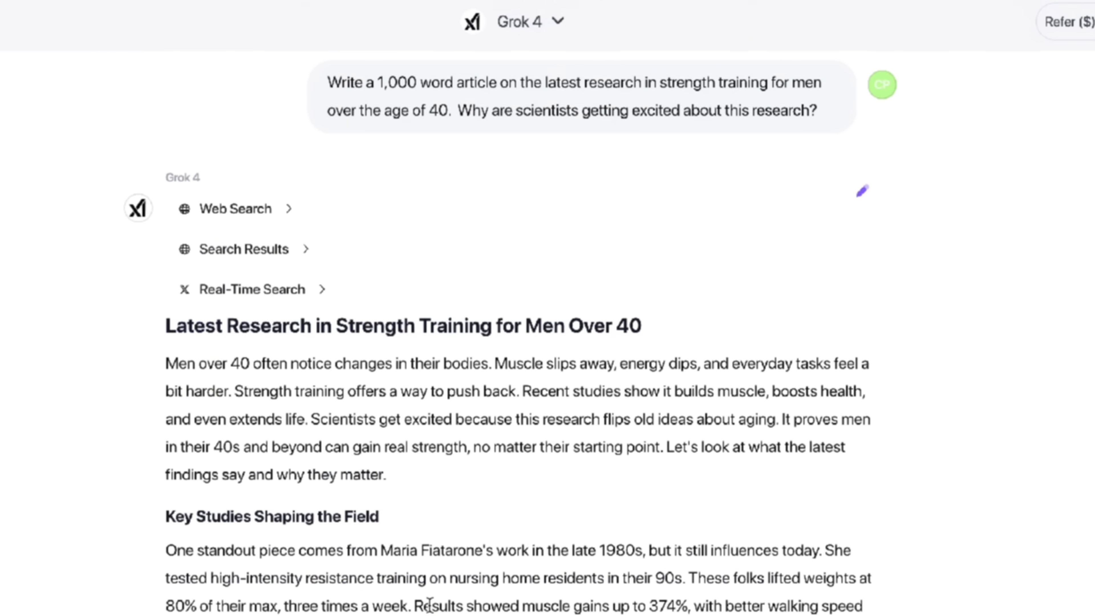
pyautogui.scroll(-3)
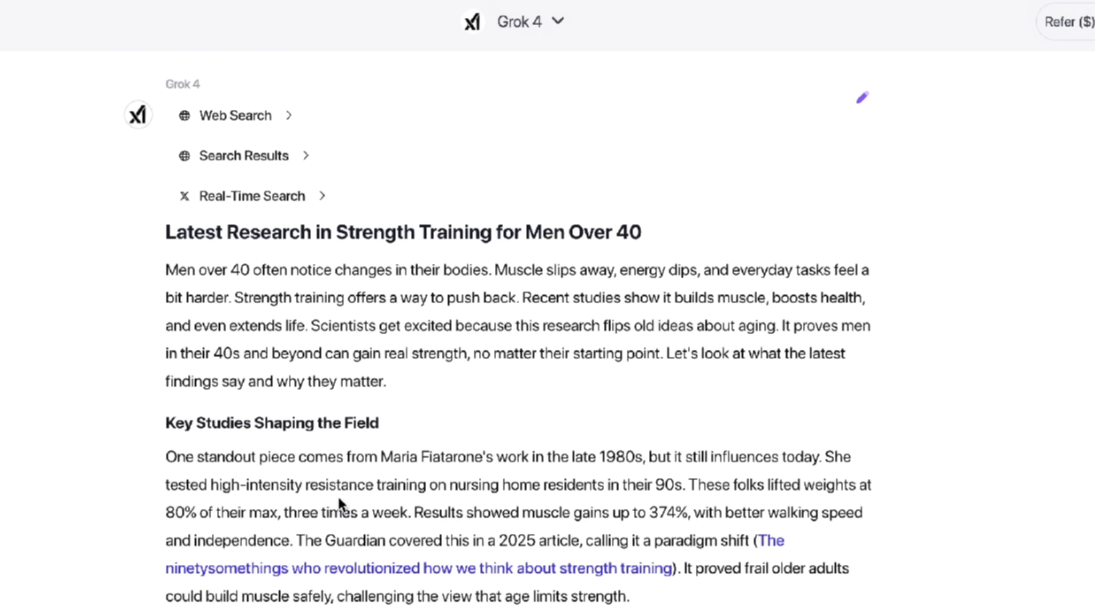
pyautogui.scroll(-3)
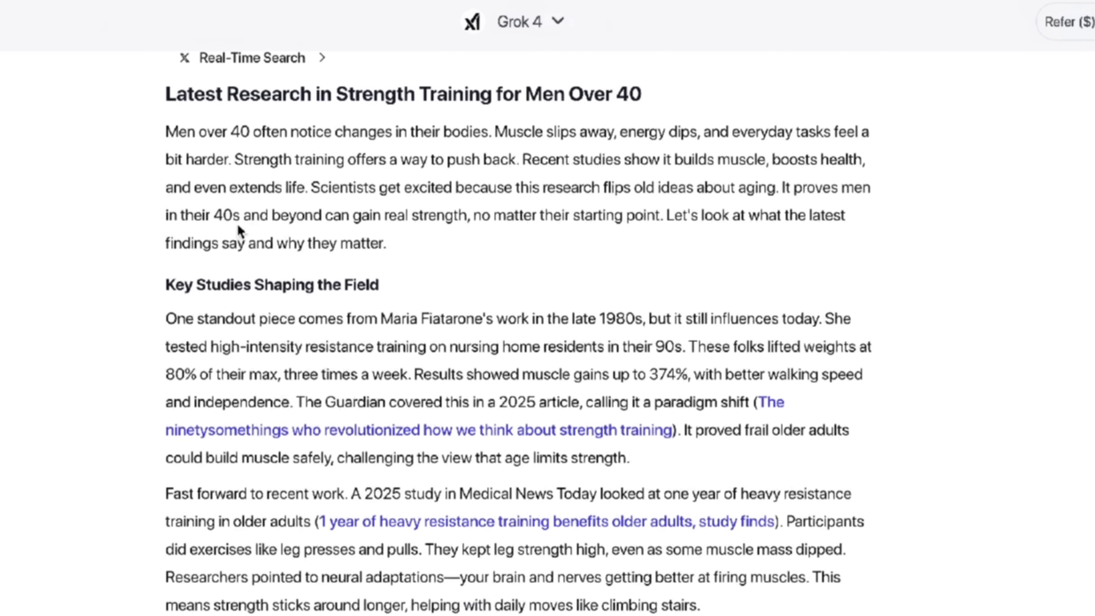
pyautogui.scroll(-3)
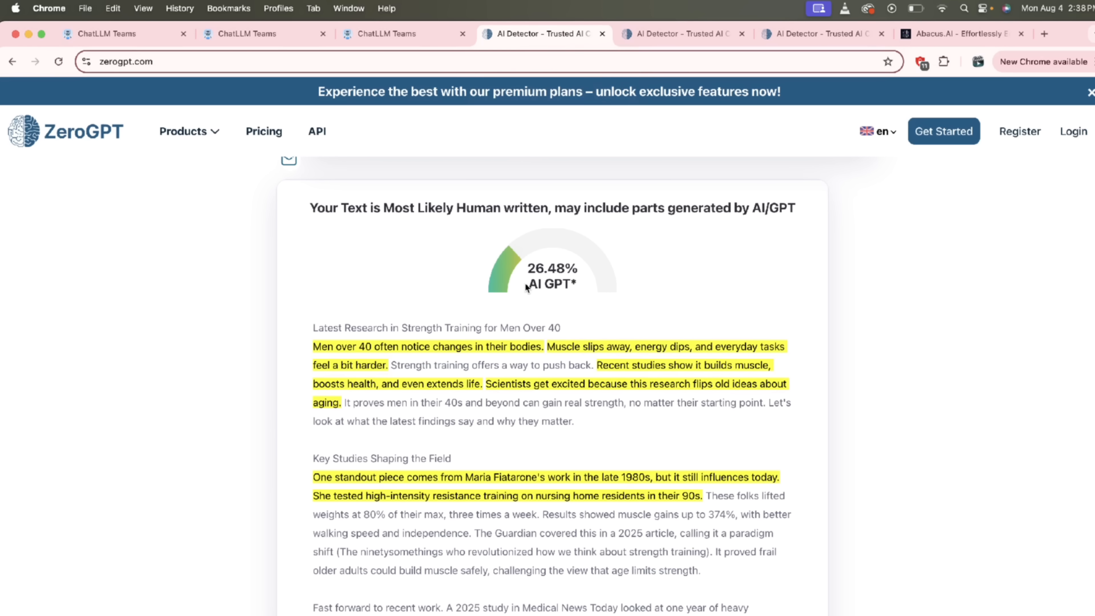
pyautogui.moveTo(533, 307)
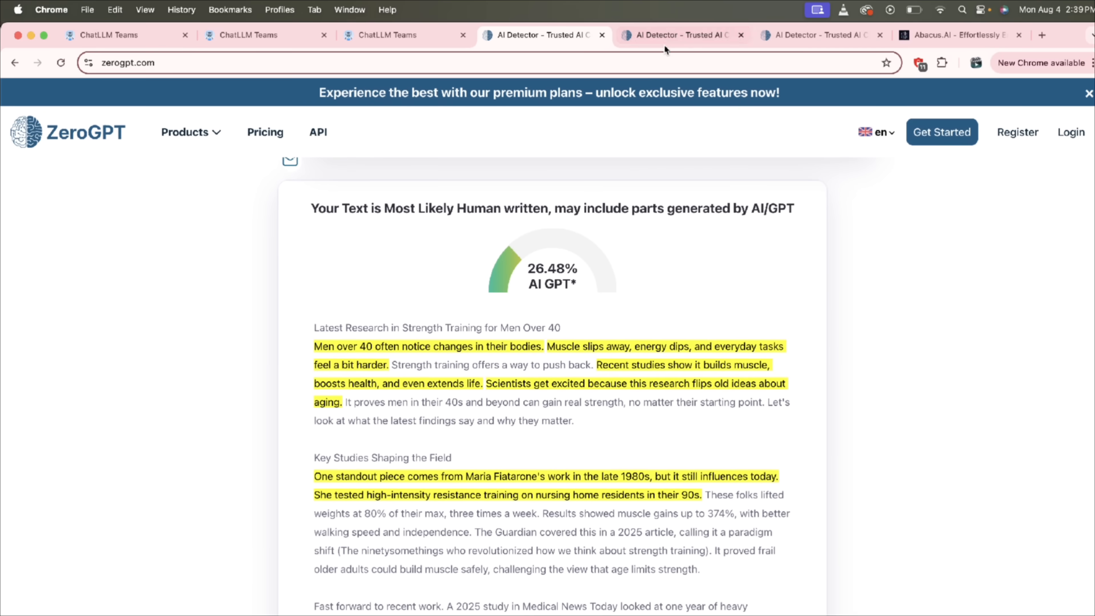
# Switch to the ZeroGPT tab showing the rewritten article rated 19.83% AI GPT
pyautogui.click(677, 35)
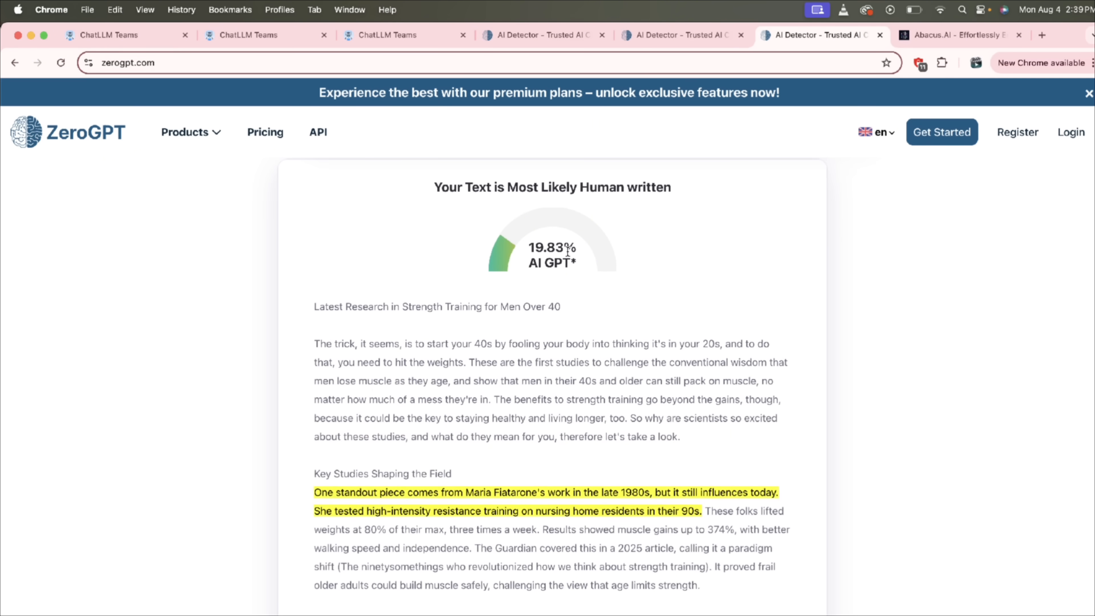
pyautogui.moveTo(538, 337)
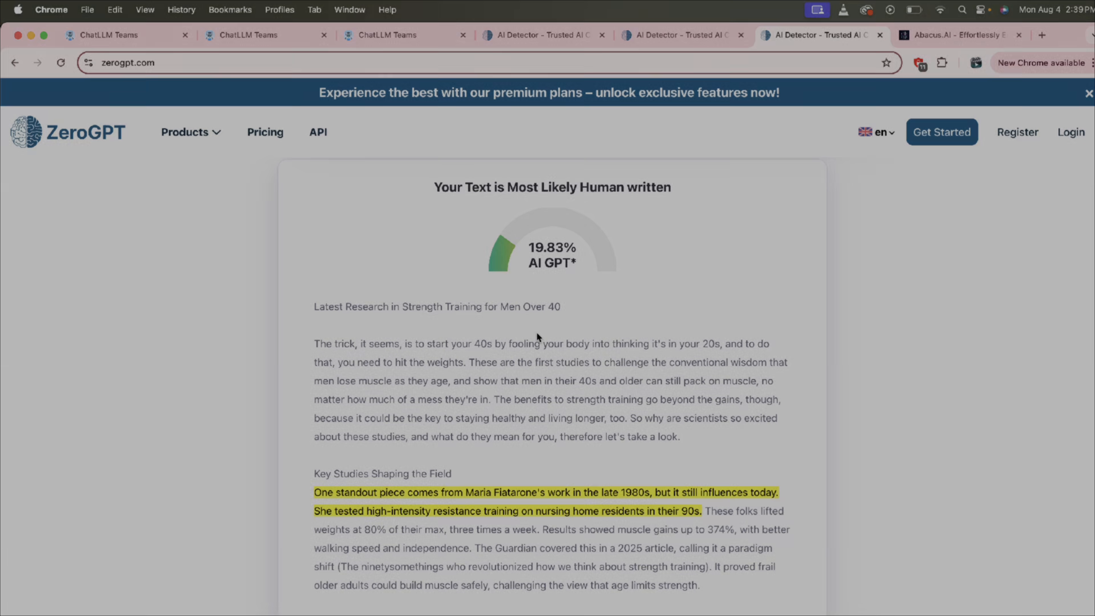
# Hide the sidebar and write a prompt for a 1,000-word overview of the latest AI research topics
pyautogui.click(108, 36)
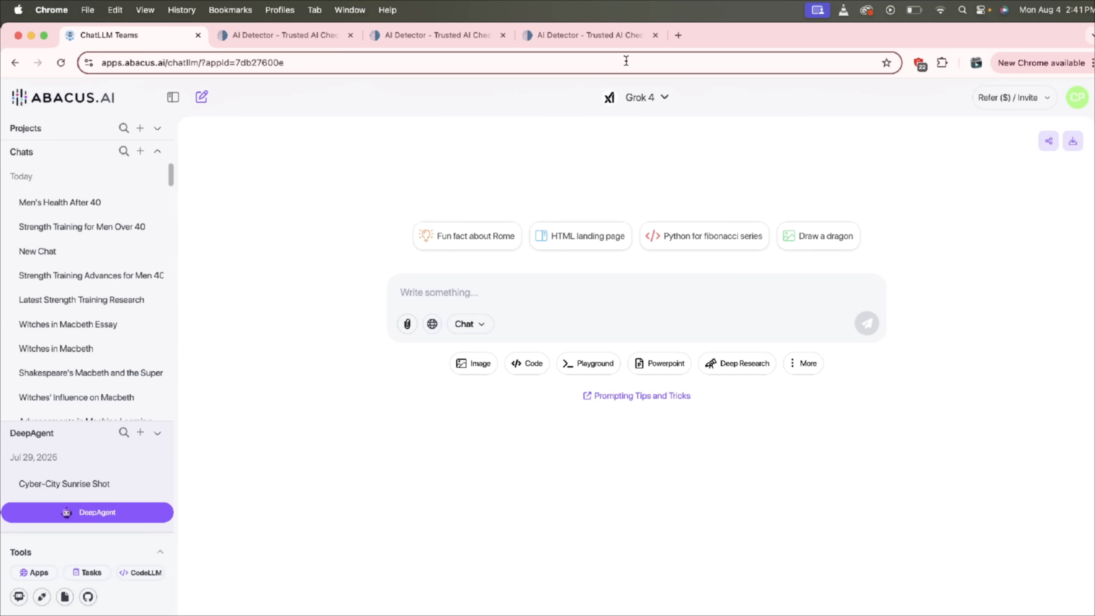
pyautogui.click(173, 97)
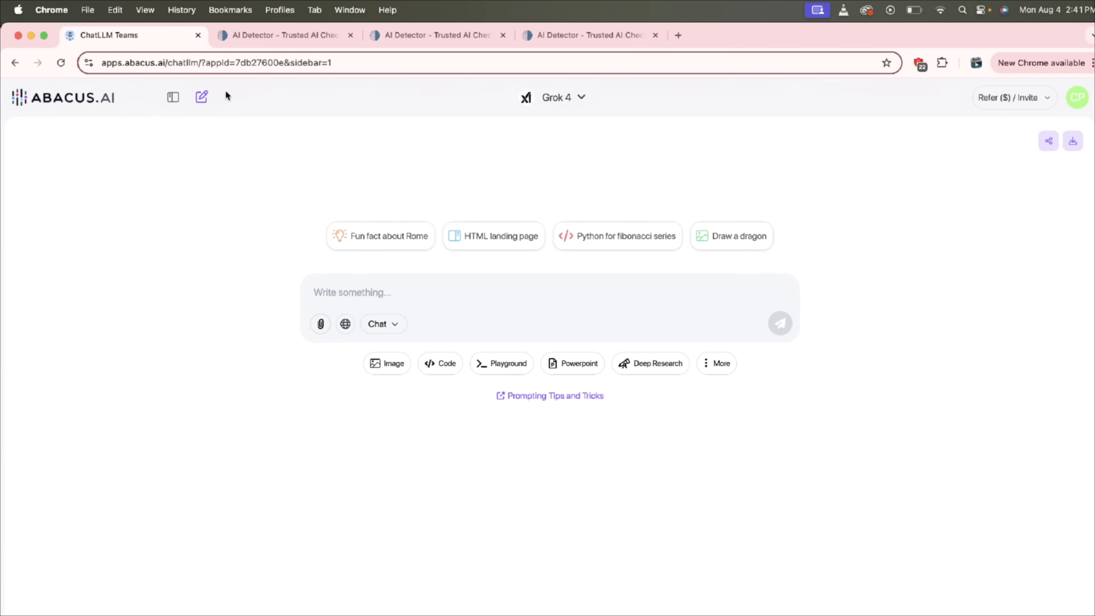
pyautogui.click(558, 97)
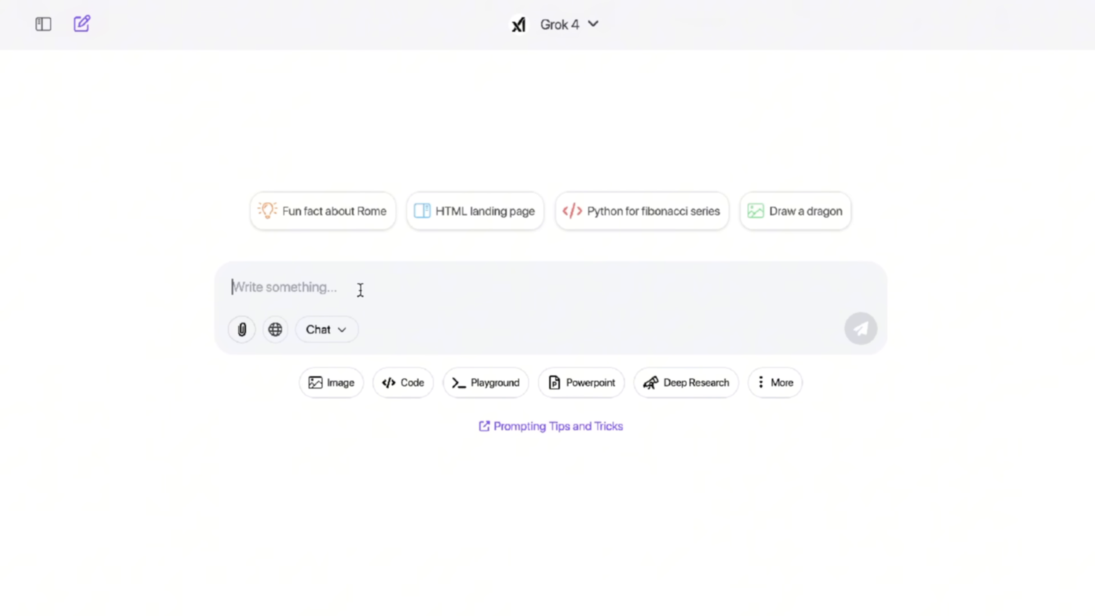
pyautogui.write('Write a 1,000 word overview of what are the latest research topics in Artificial Intelligence that are popular in the community in real time?  Which ones are close to a real next breakthrough in AI?')
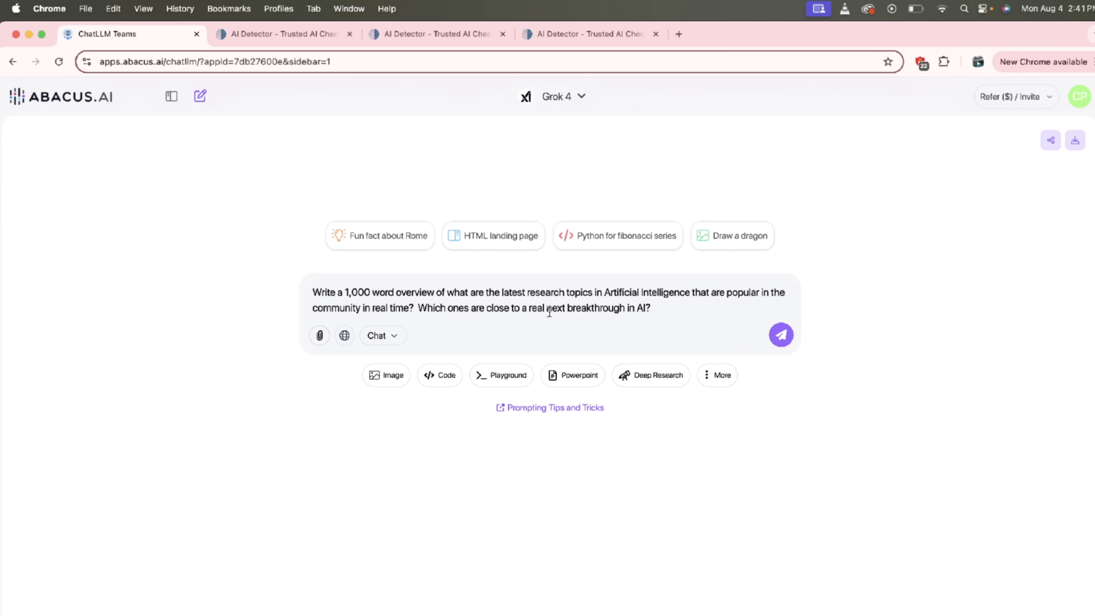
# Send the AI research overview prompt to Grok 4 and wait for its answer
pyautogui.click(782, 336)
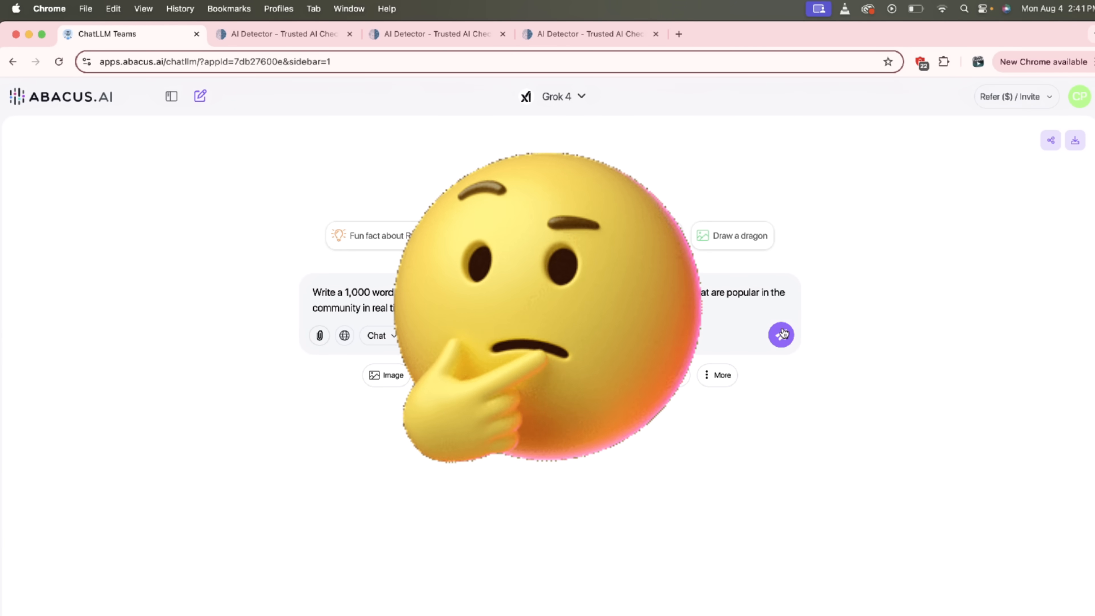
pyautogui.click(781, 335)
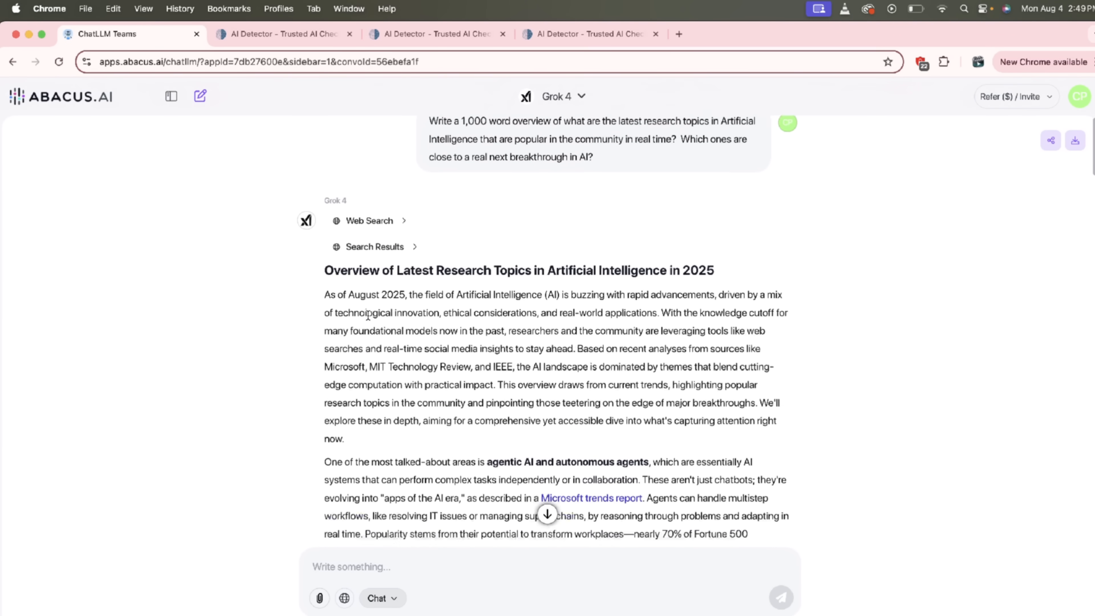
# Scroll through Grok 4's AI research overview response
pyautogui.scroll(-3)
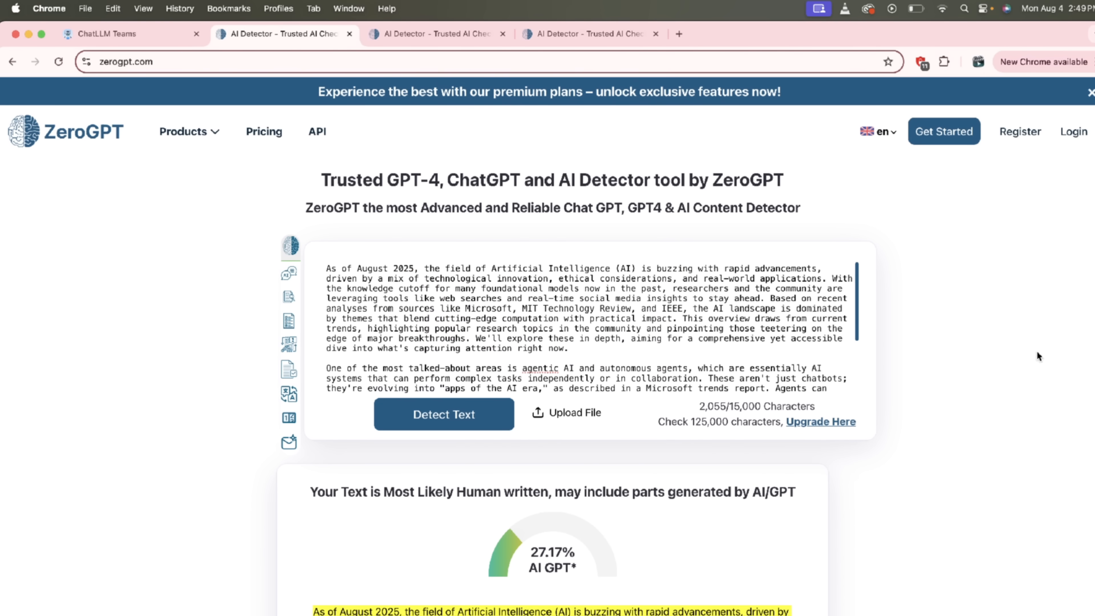
pyautogui.scroll(-3)
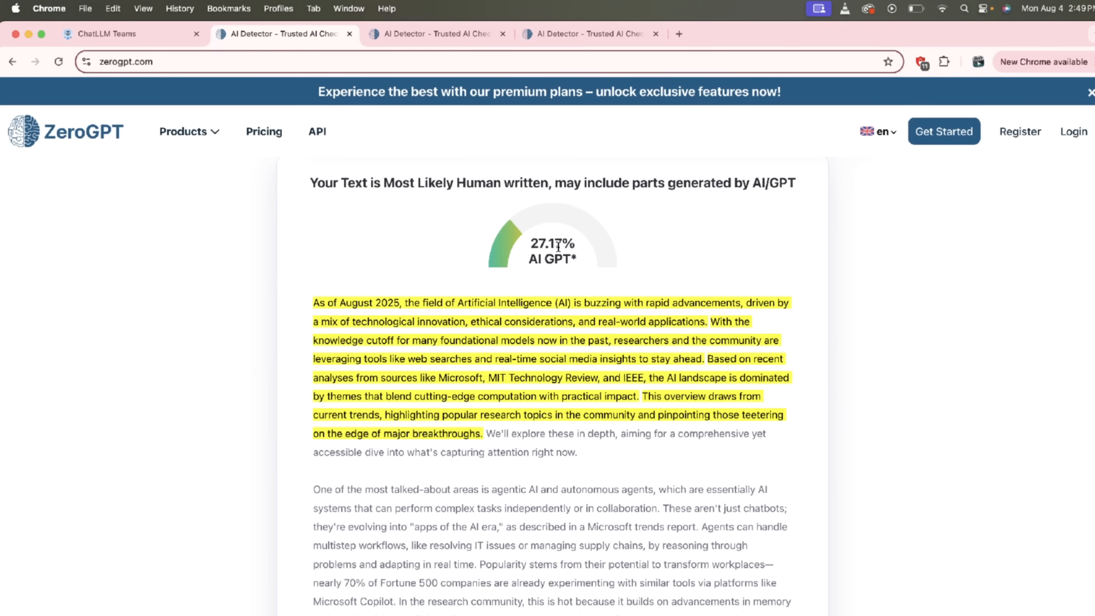
pyautogui.moveTo(559, 330)
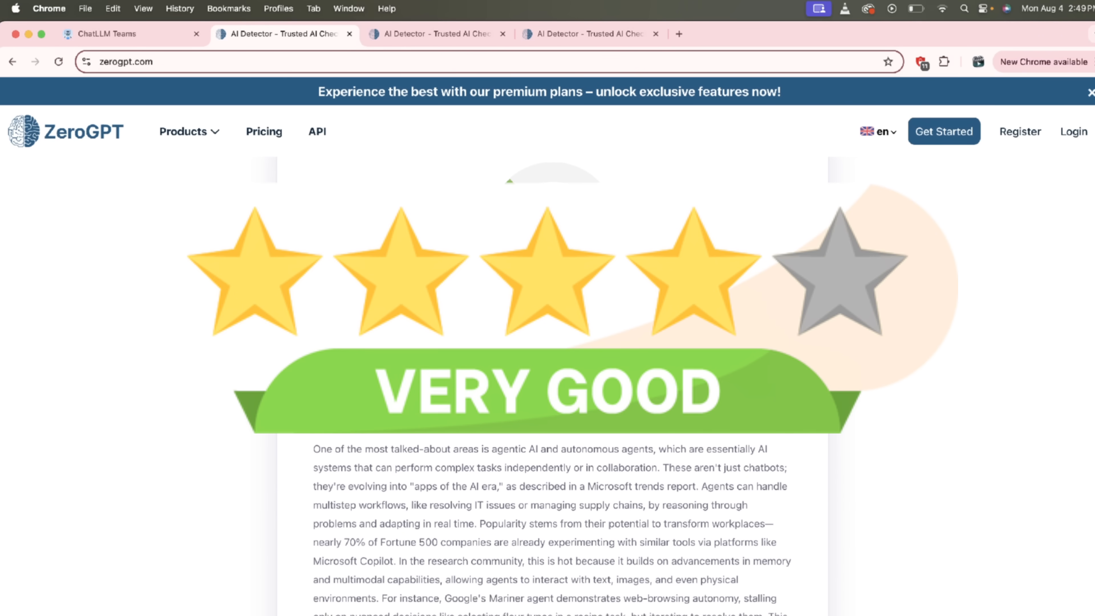
pyautogui.scroll(-3)
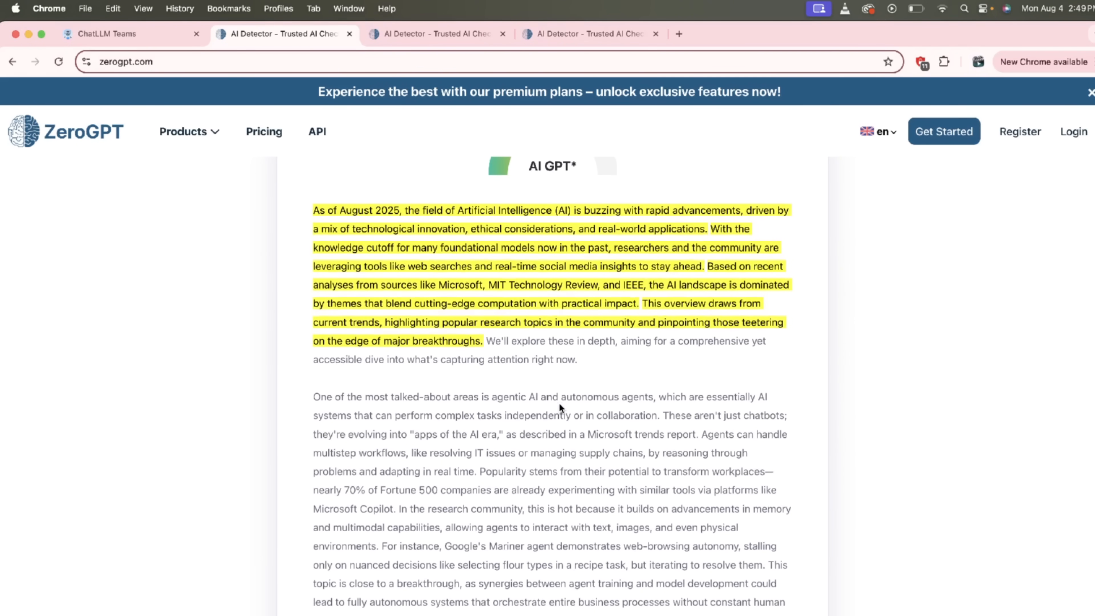
pyautogui.moveTo(411, 220)
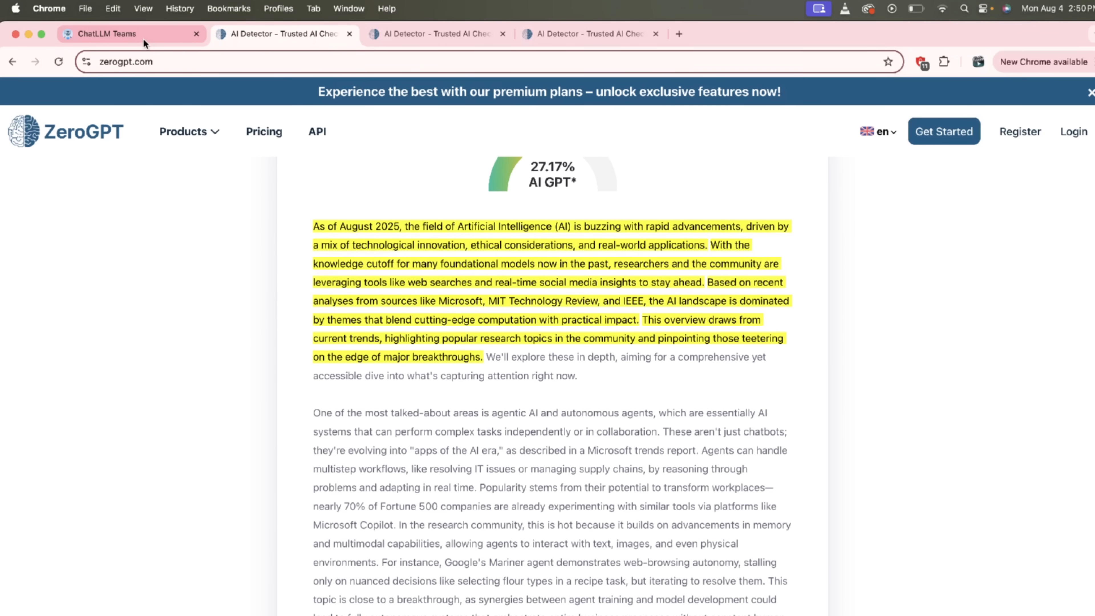
# Return to the ZeroGPT results and select the AI-flagged first paragraph
pyautogui.click(105, 33)
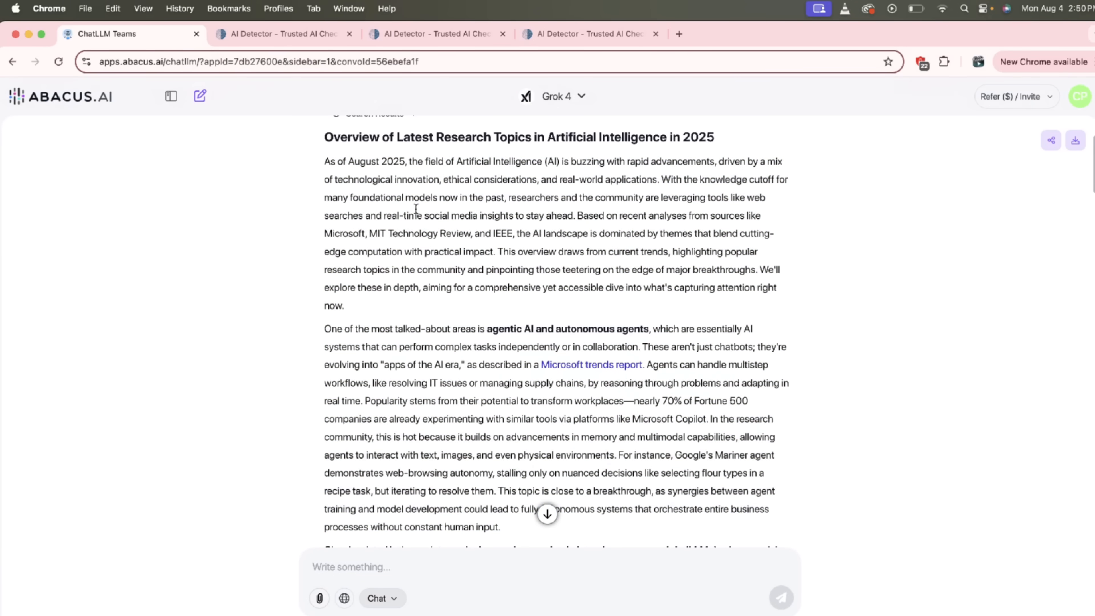
pyautogui.click(280, 34)
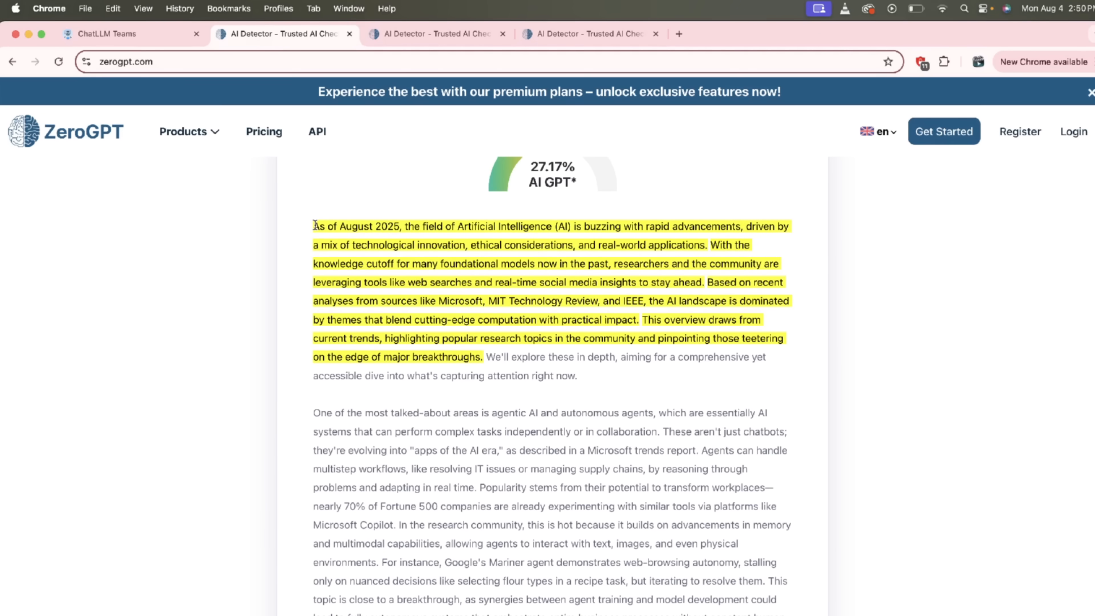
pyautogui.moveTo(314, 226); pyautogui.dragTo(482, 357)
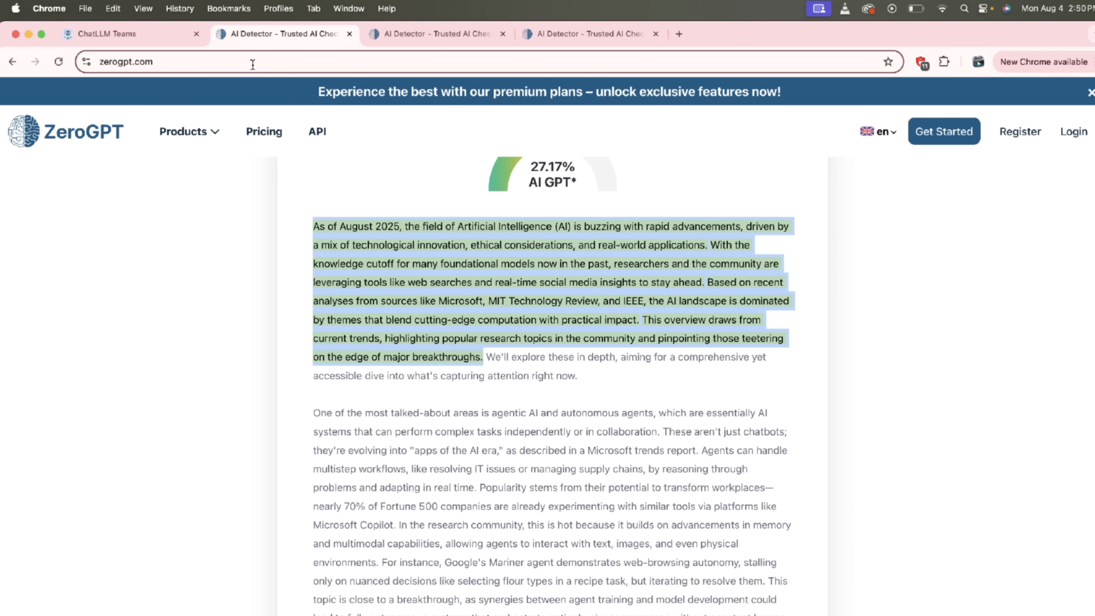
# Start a new empty ChatLLM Teams chat and show its additional tools list
pyautogui.click(107, 34)
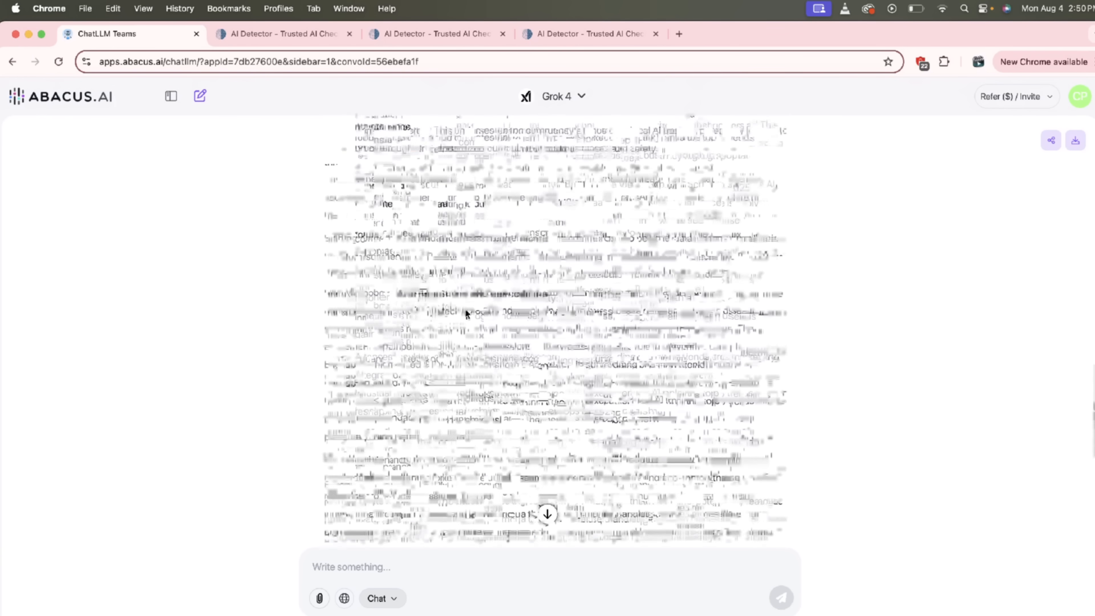
pyautogui.moveTo(199, 96)
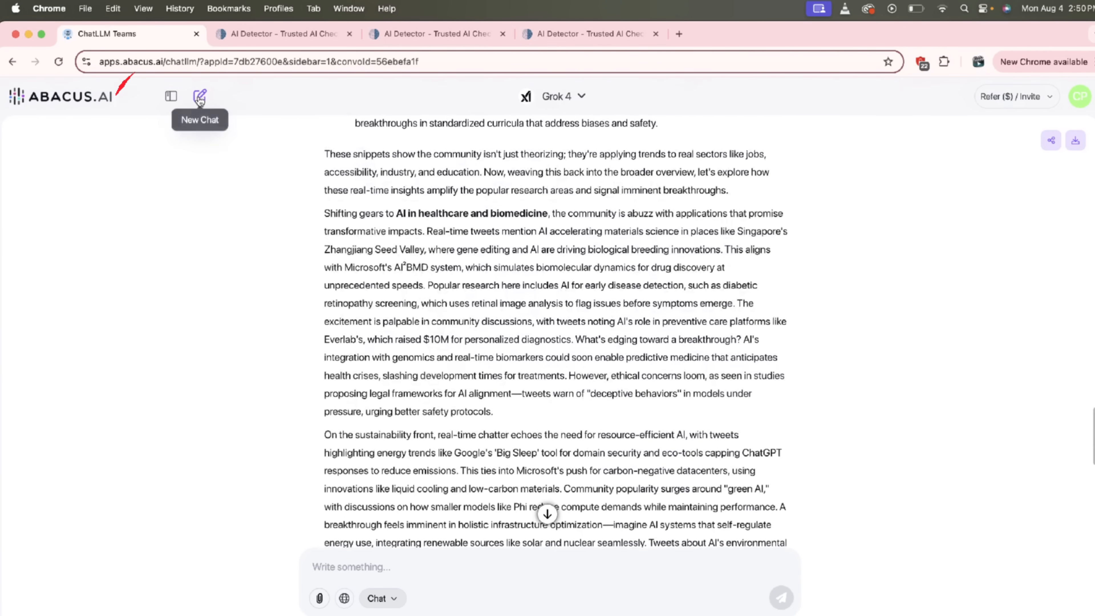
pyautogui.click(199, 96)
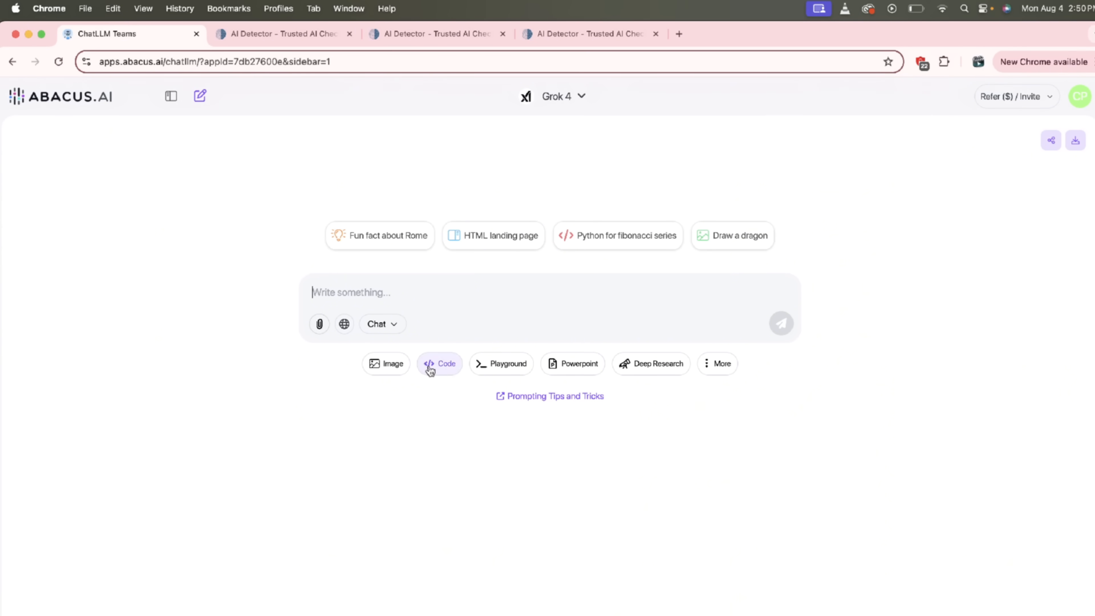
pyautogui.moveTo(766, 381)
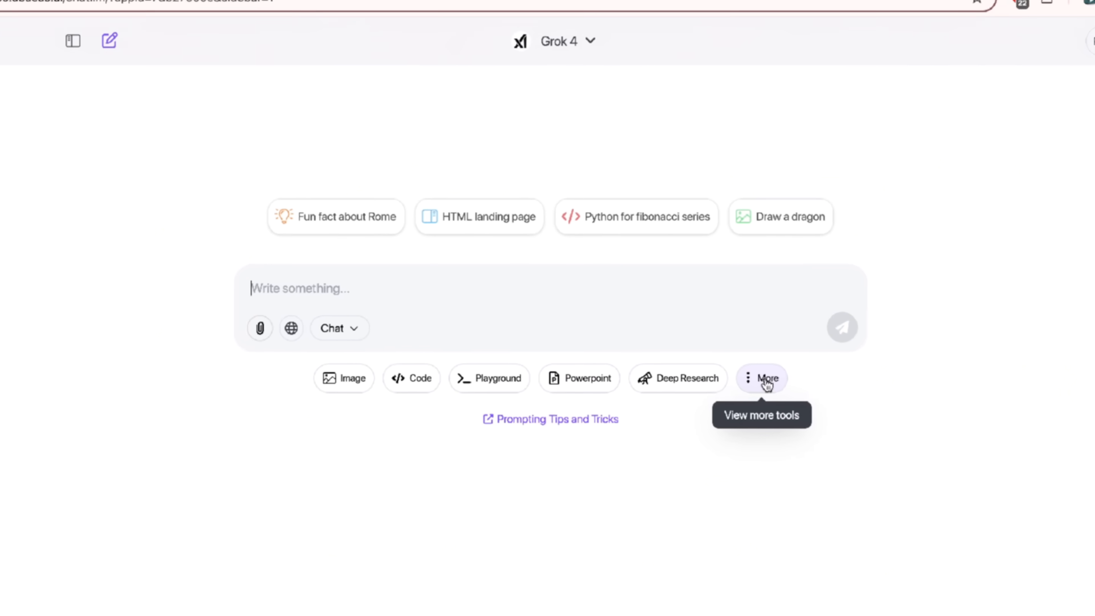
pyautogui.click(765, 378)
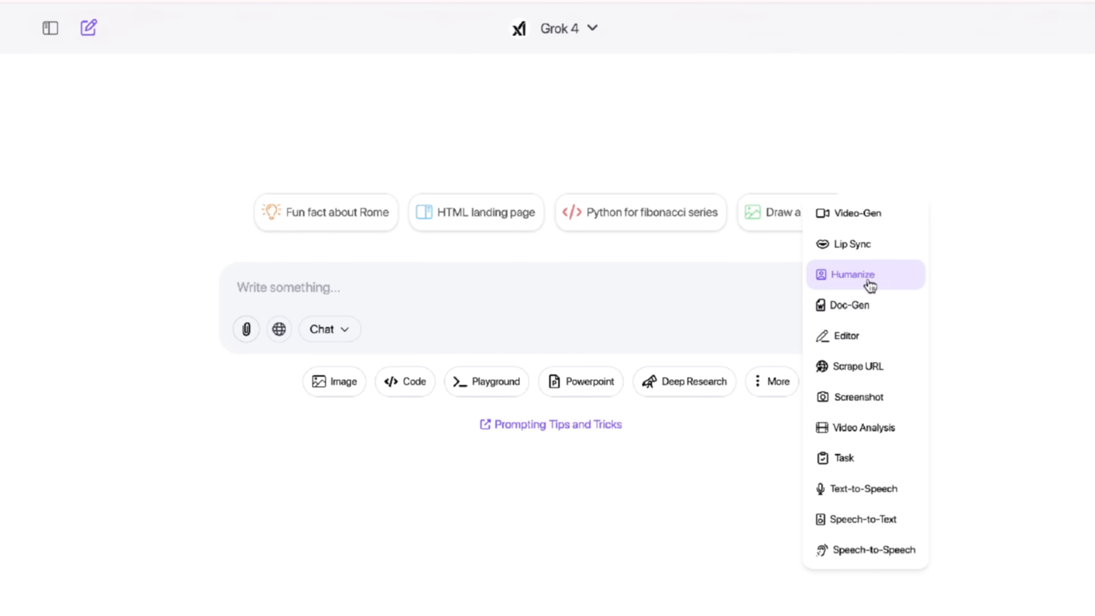
# Enable Humanize with Automatic tone applied to all new messages in the chat
pyautogui.click(853, 274)
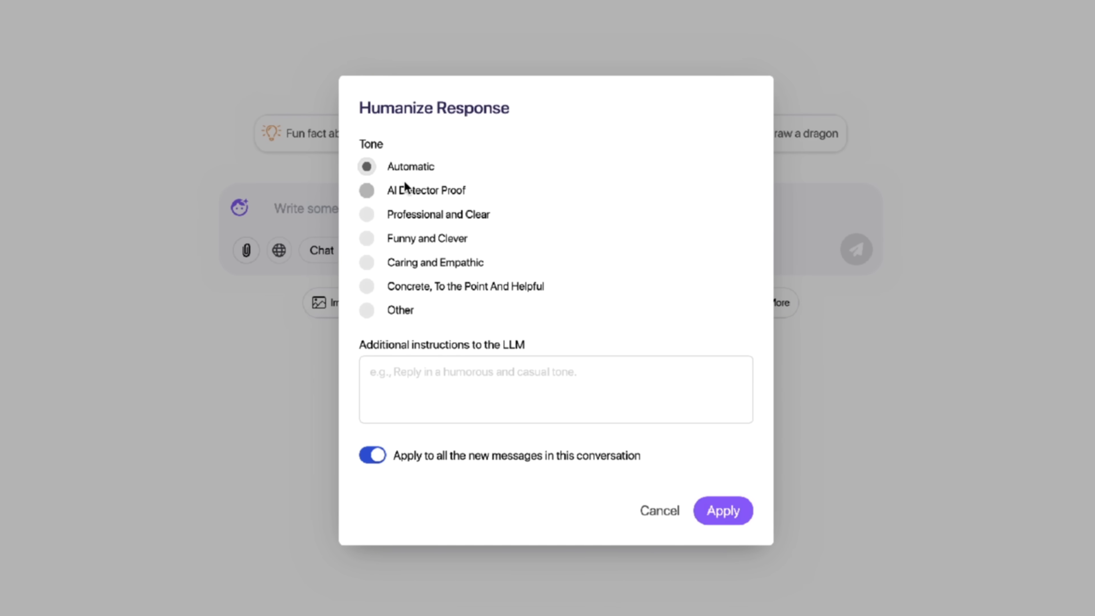
pyautogui.moveTo(420, 195)
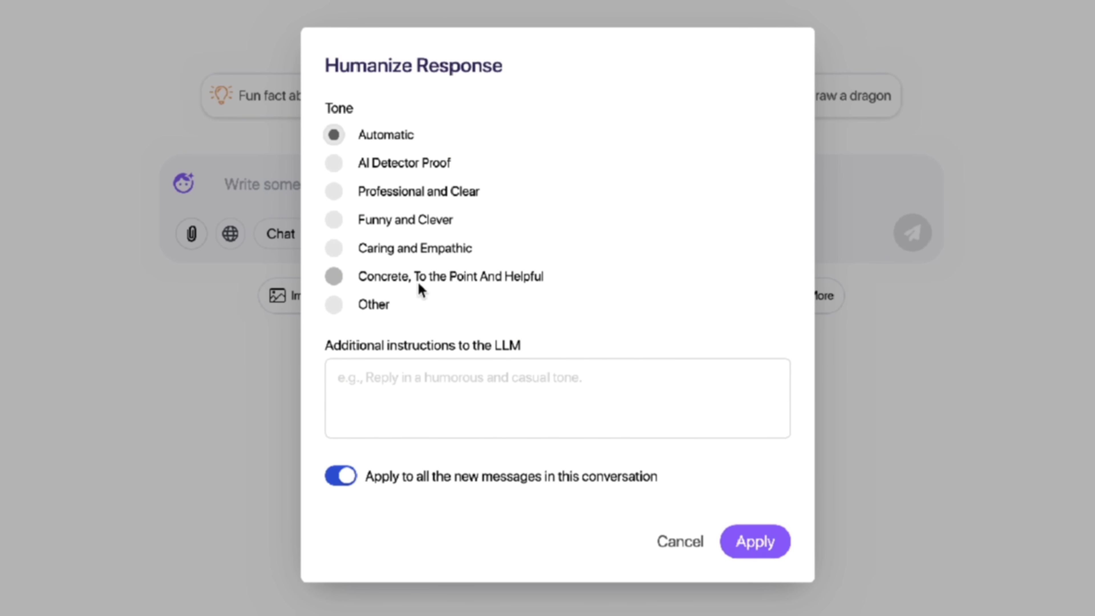
pyautogui.click(335, 304)
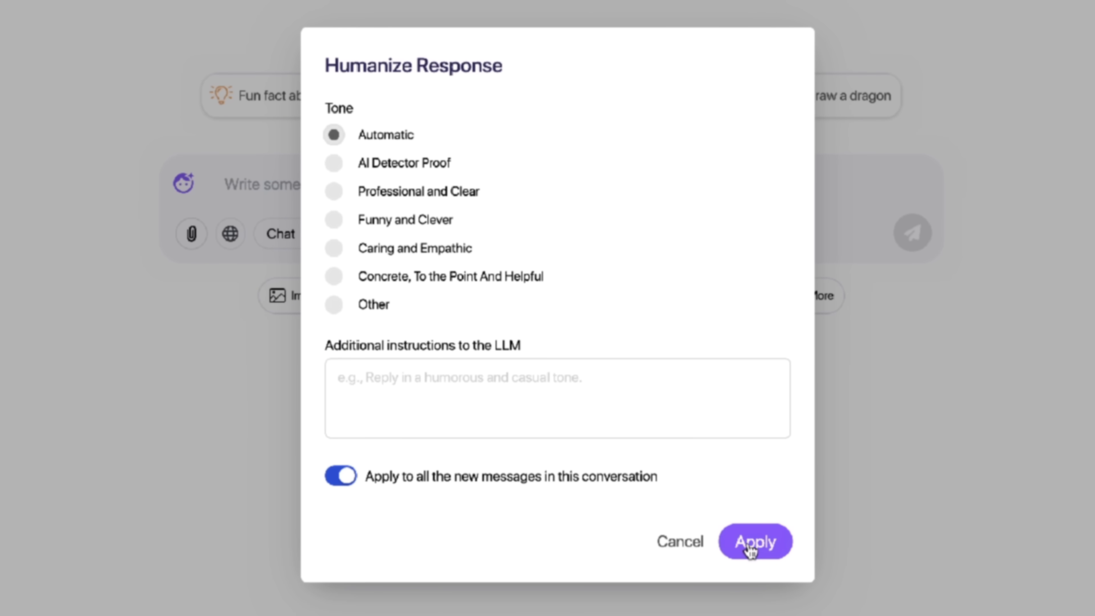
pyautogui.click(754, 541)
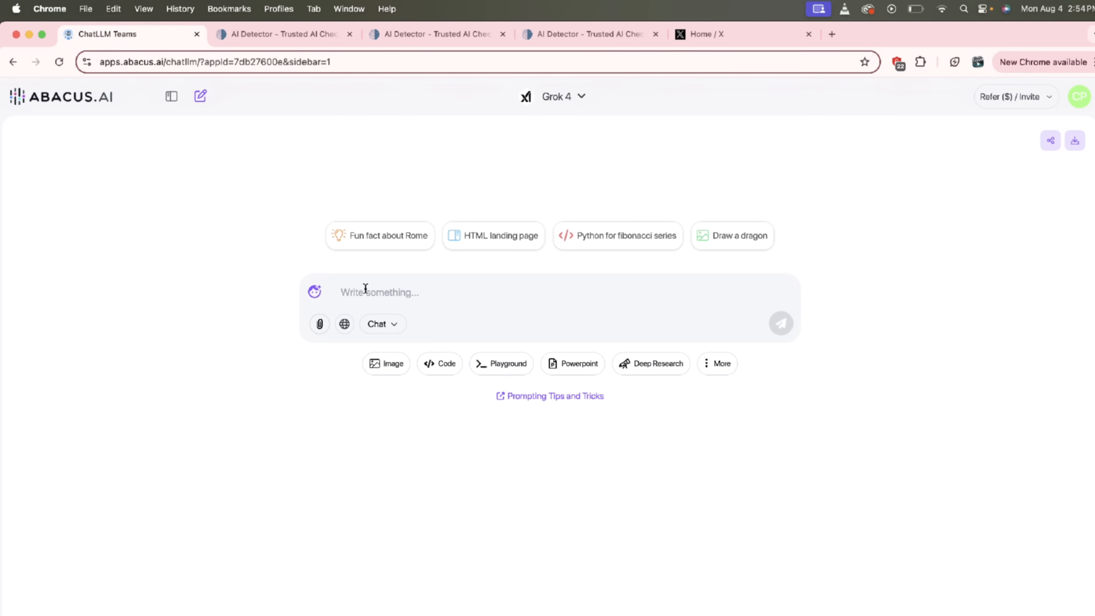
# Send a request to rewrite the flagged paragraph as human-written with high perplexity and burstiness
pyautogui.write('WRite thi')
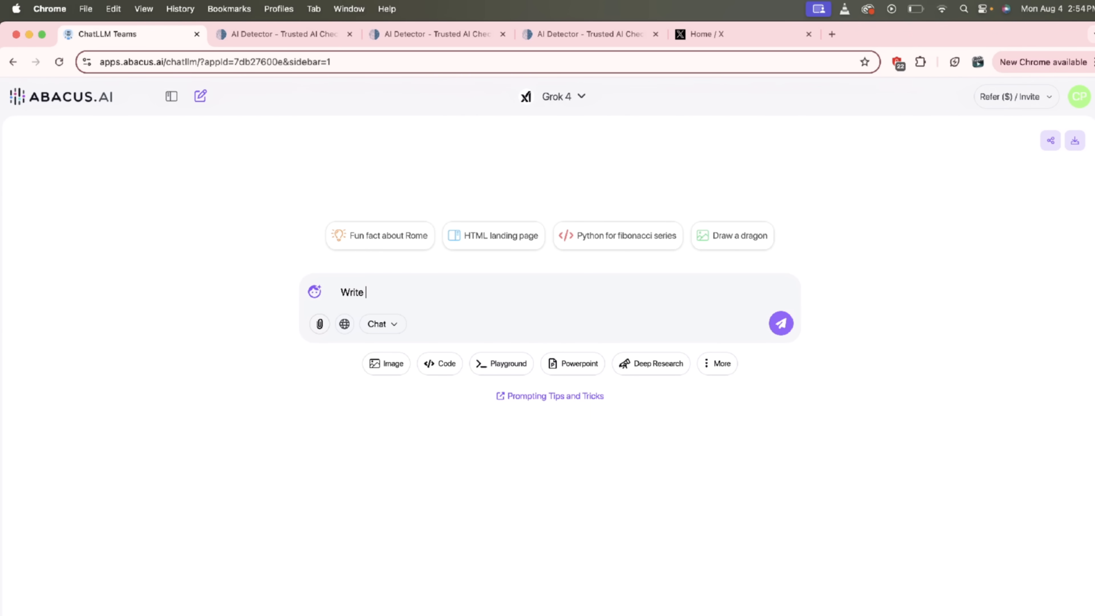
pyautogui.write('this paragraph to sound')
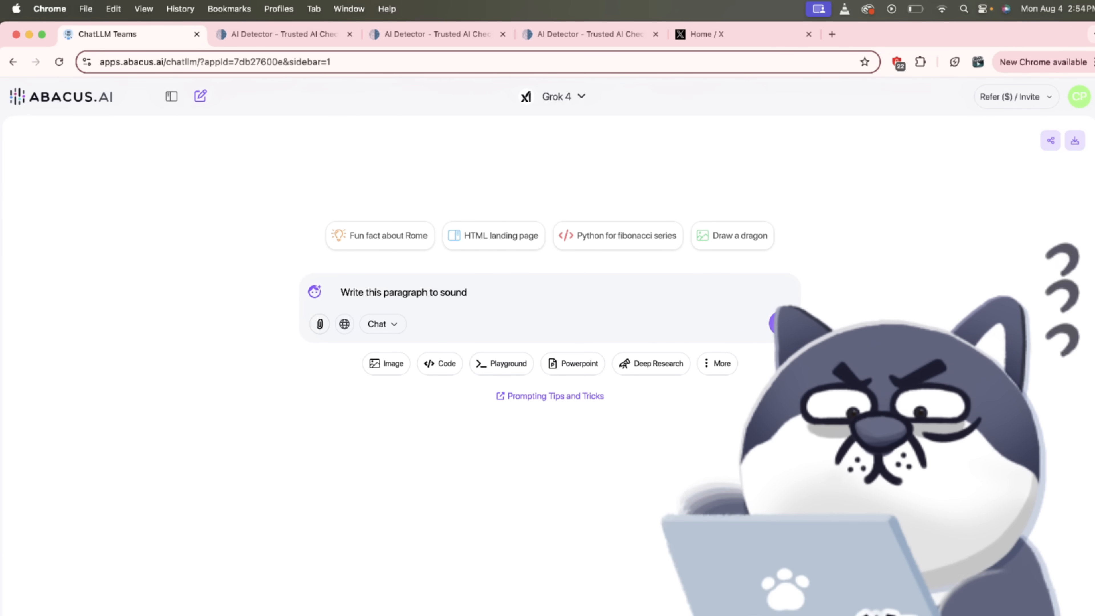
pyautogui.write('more human written.  W')
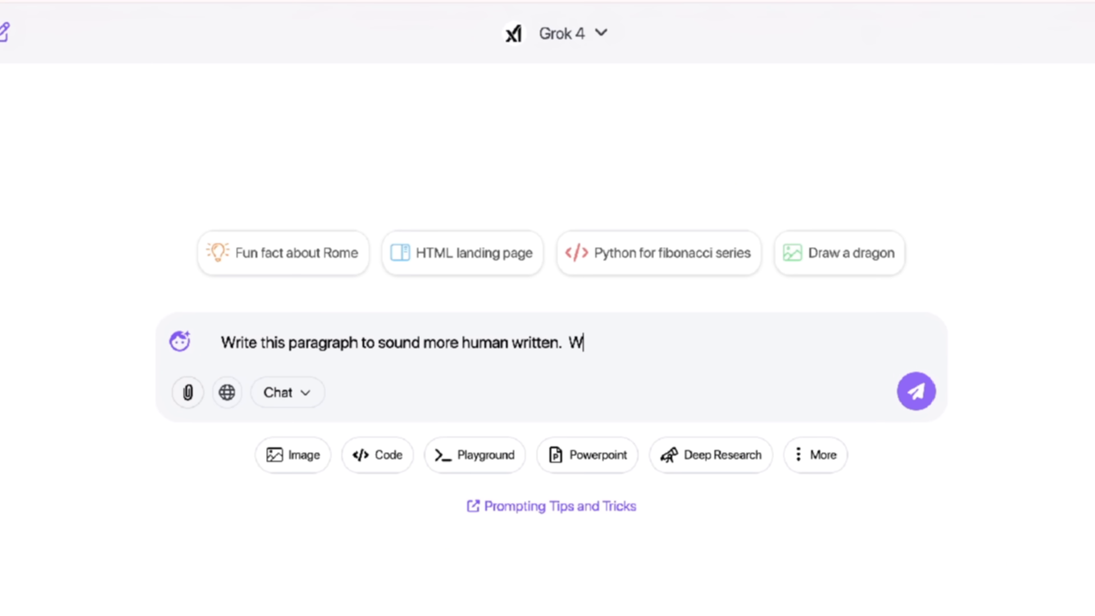
pyautogui.write('Ri')
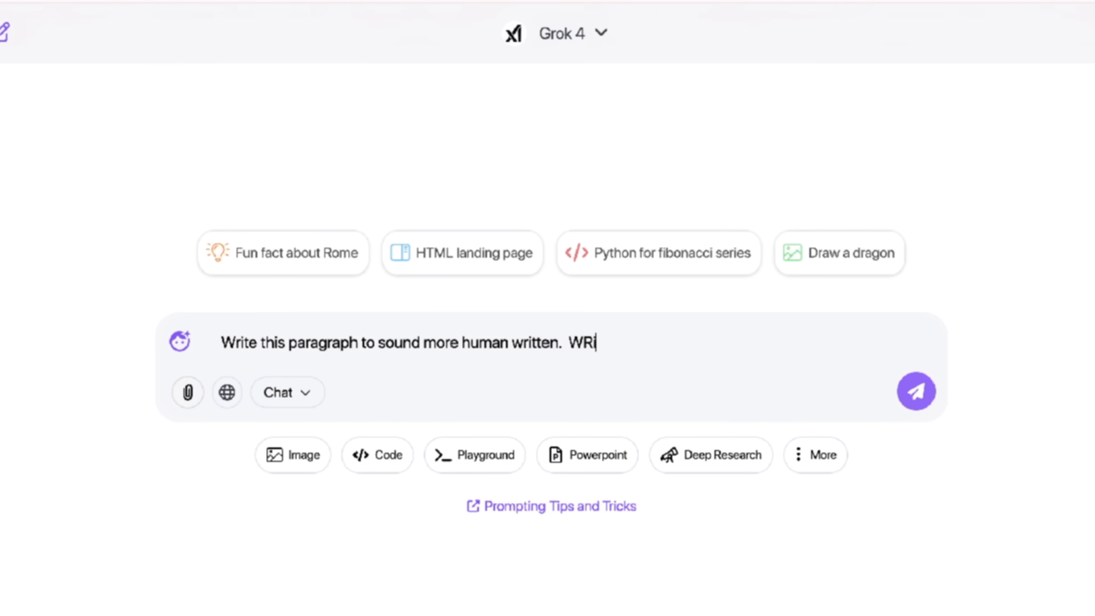
pyautogui.write('Write with hgih pe')
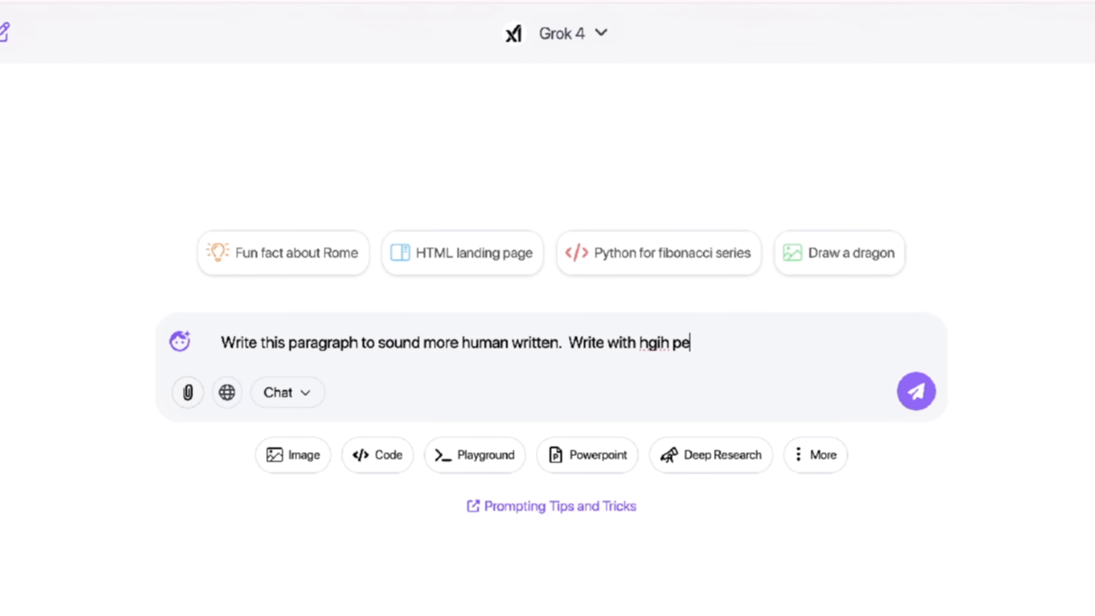
pyautogui.write('high perp')
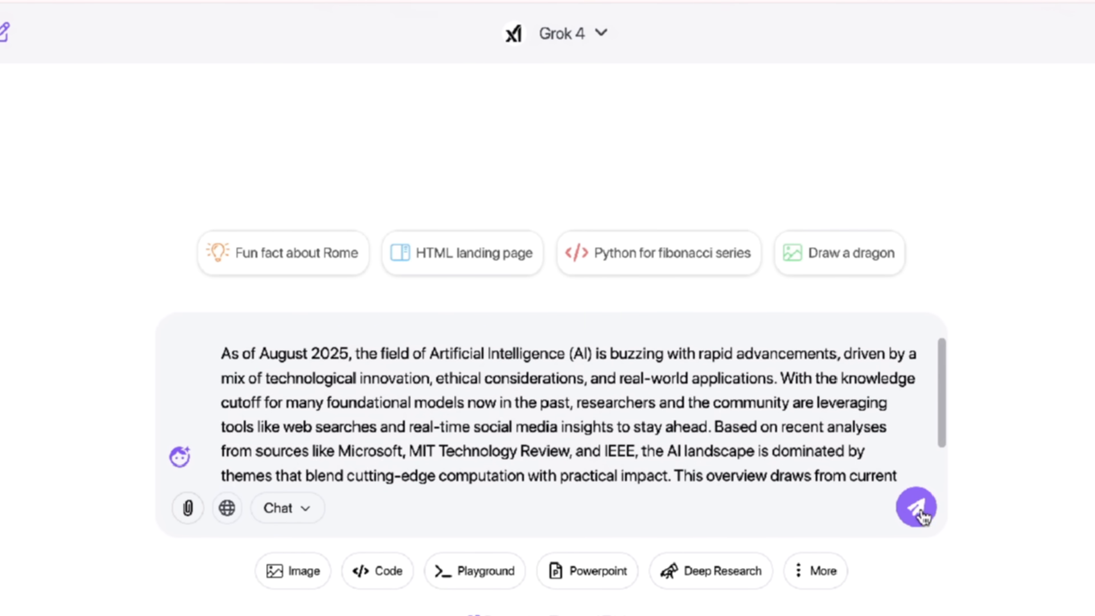
pyautogui.click(916, 509)
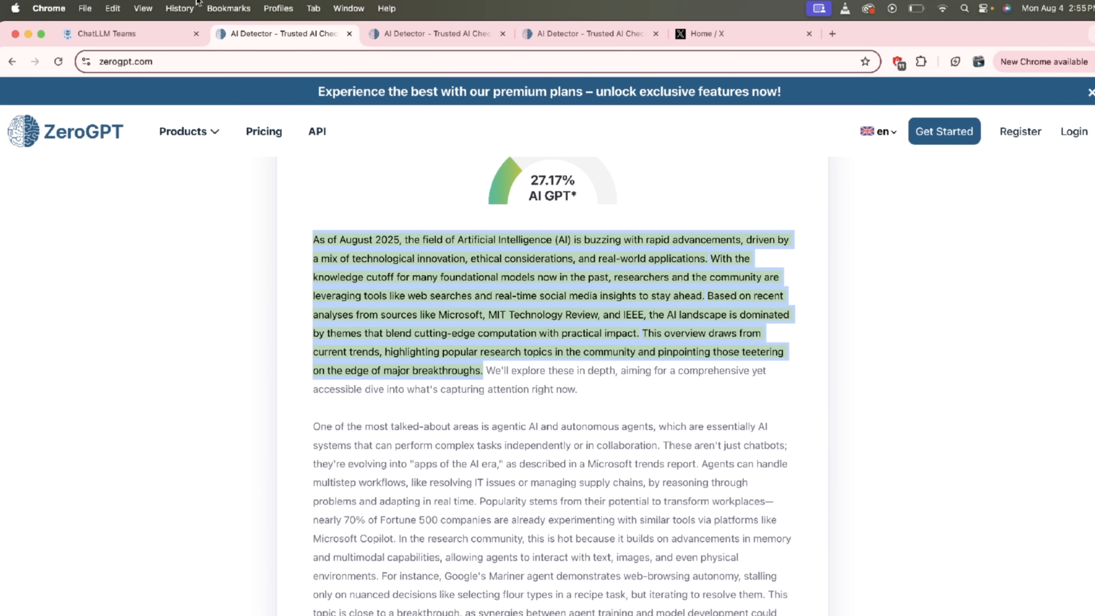
# Return to the ChatLLM Teams conversation to await Grok 4's rewrite
pyautogui.click(106, 33)
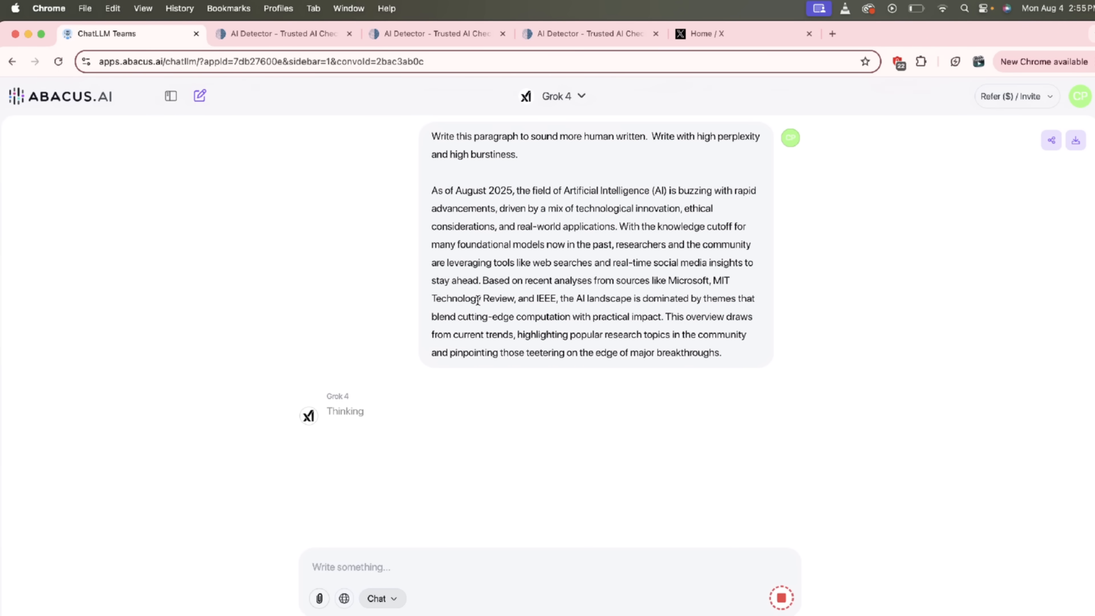
pyautogui.moveTo(539, 355)
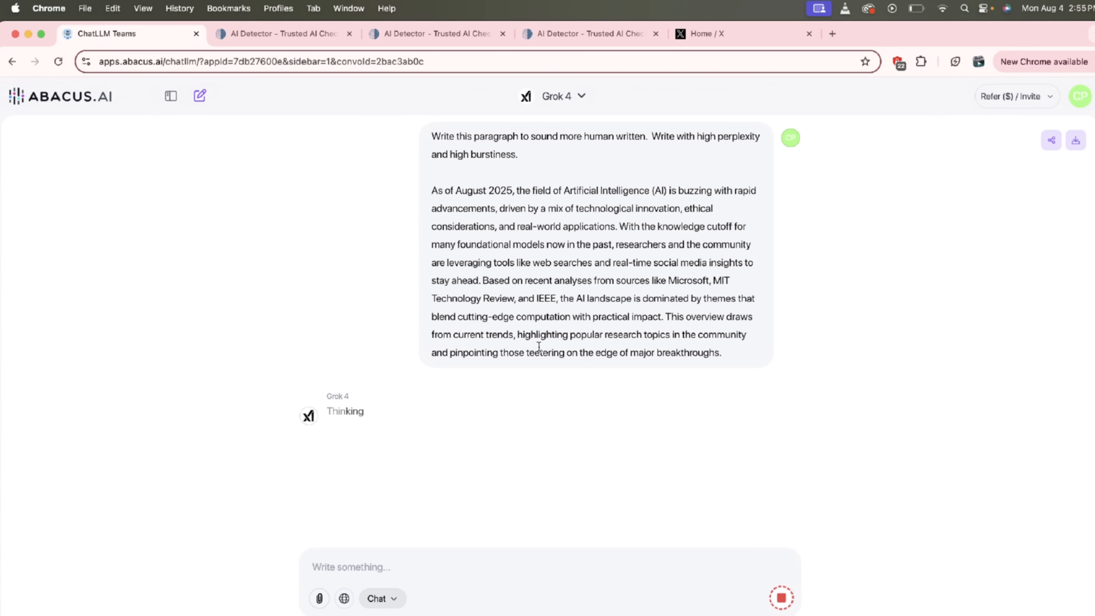
pyautogui.moveTo(595, 374)
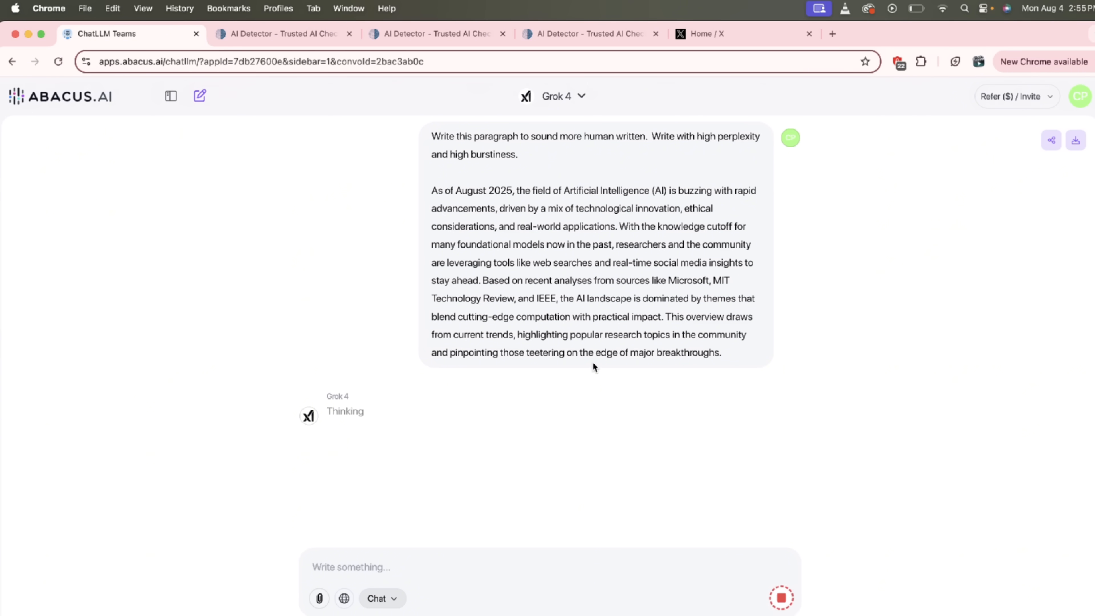
pyautogui.moveTo(738, 542)
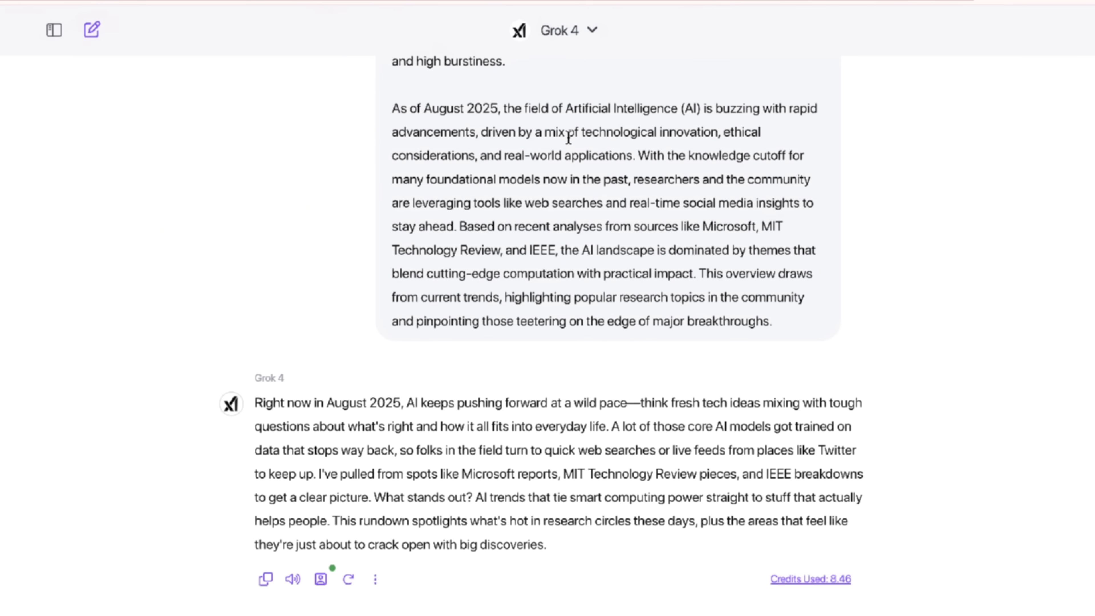
pyautogui.moveTo(390, 368)
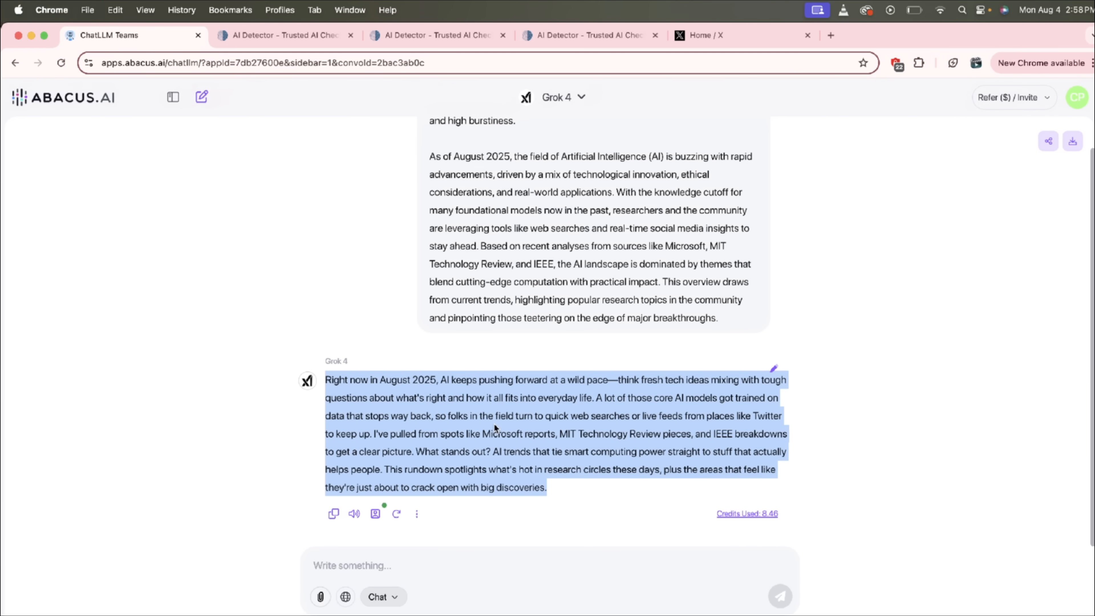
# Run ZeroGPT detection on the rewritten intro plus the remaining article, 2,042 characters in total
pyautogui.click(257, 35)
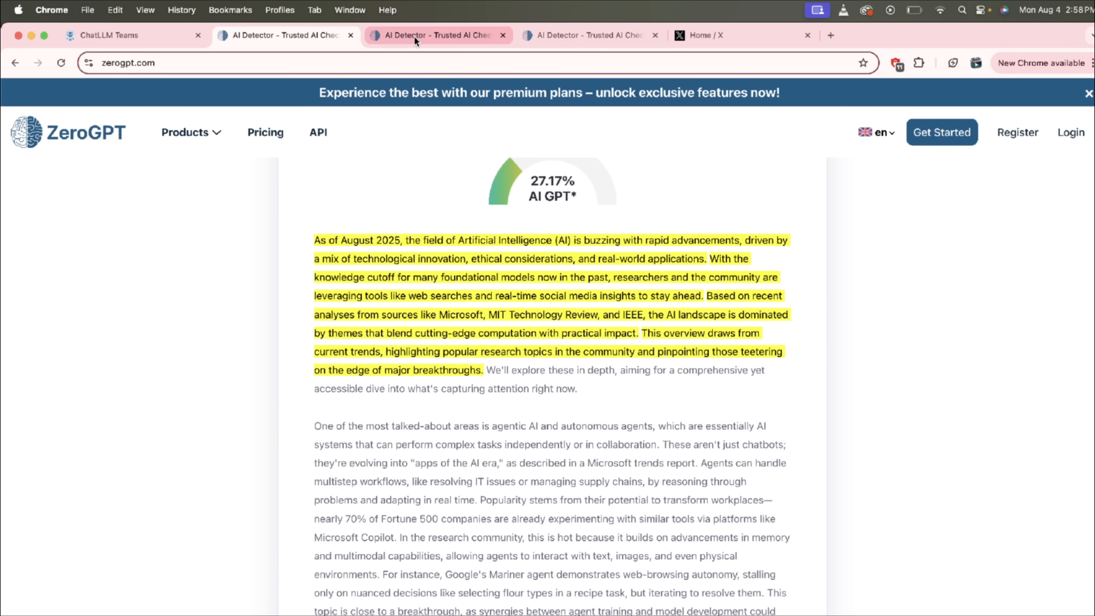
pyautogui.click(420, 36)
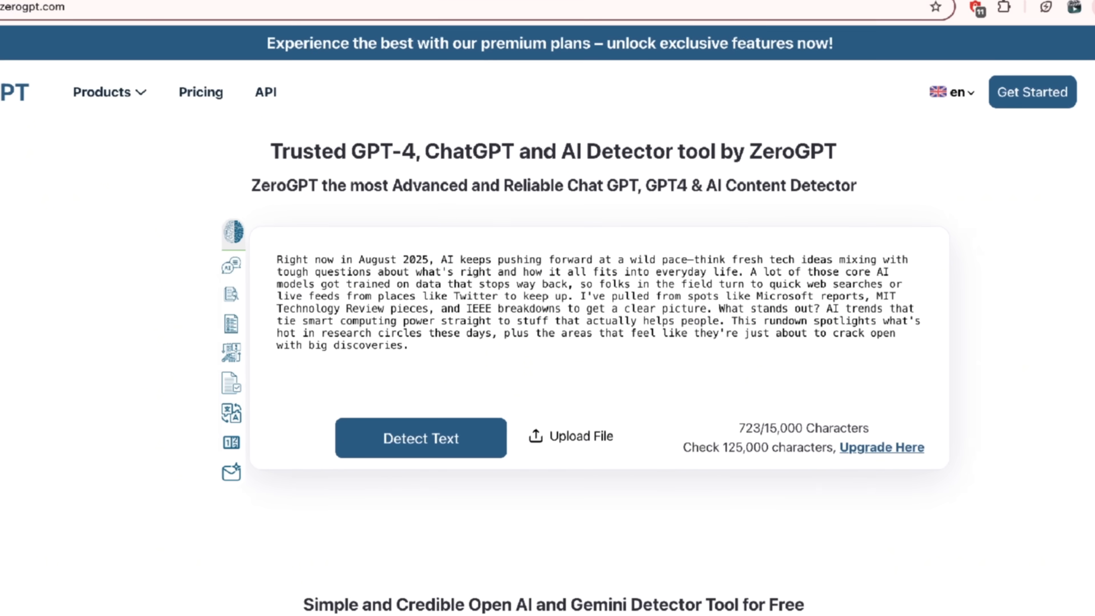
pyautogui.click(420, 441)
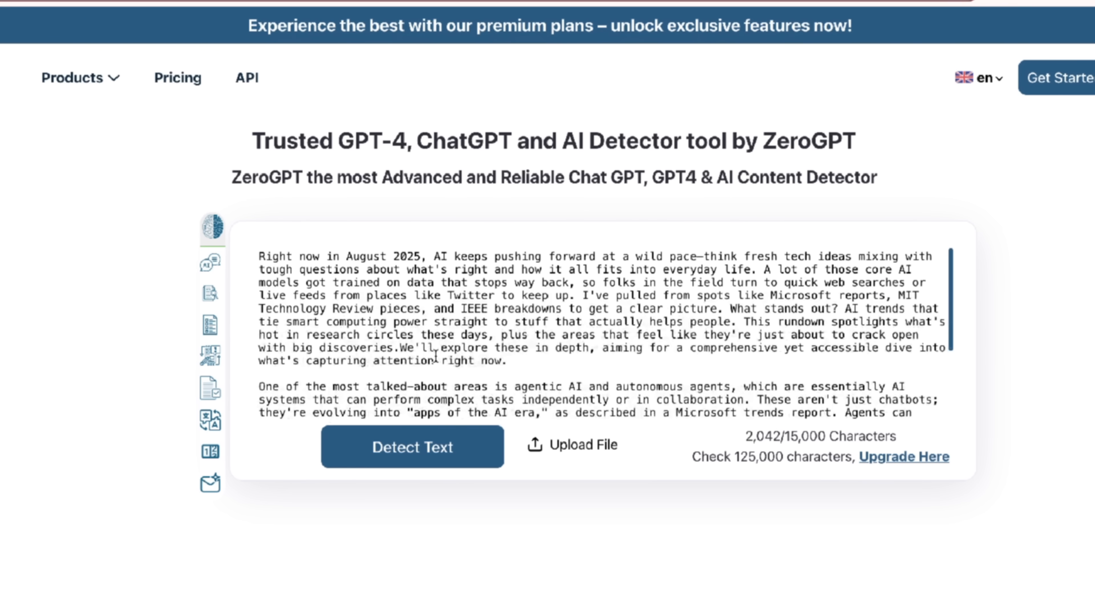
pyautogui.scroll(-3)
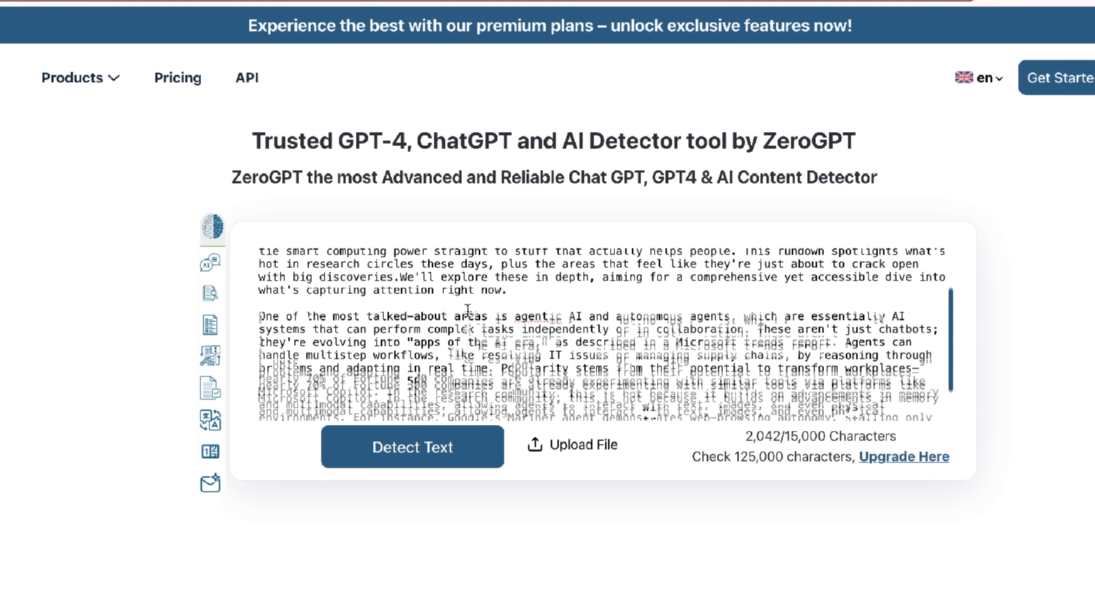
pyautogui.click(415, 448)
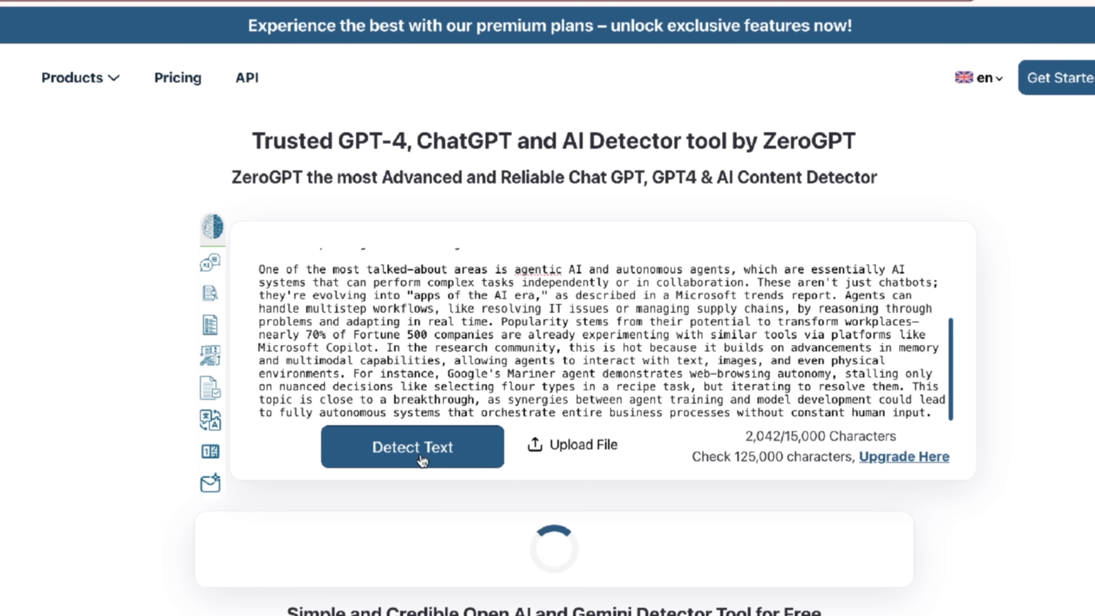
# Review the result: human written, 0% AI GPT, no highlighted text across 2,042 characters
pyautogui.click(412, 448)
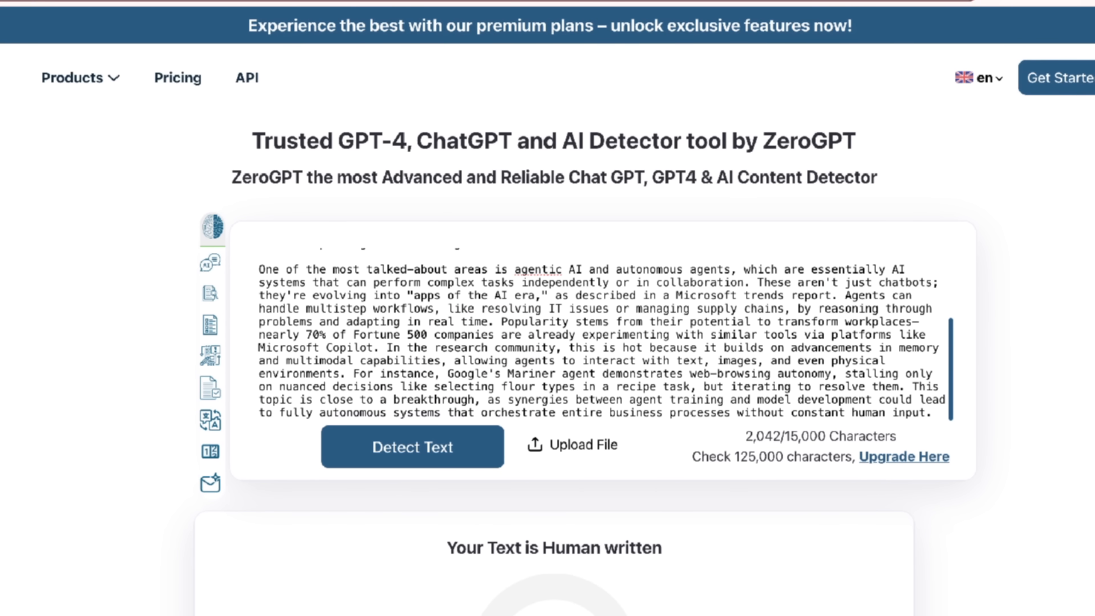
pyautogui.click(410, 447)
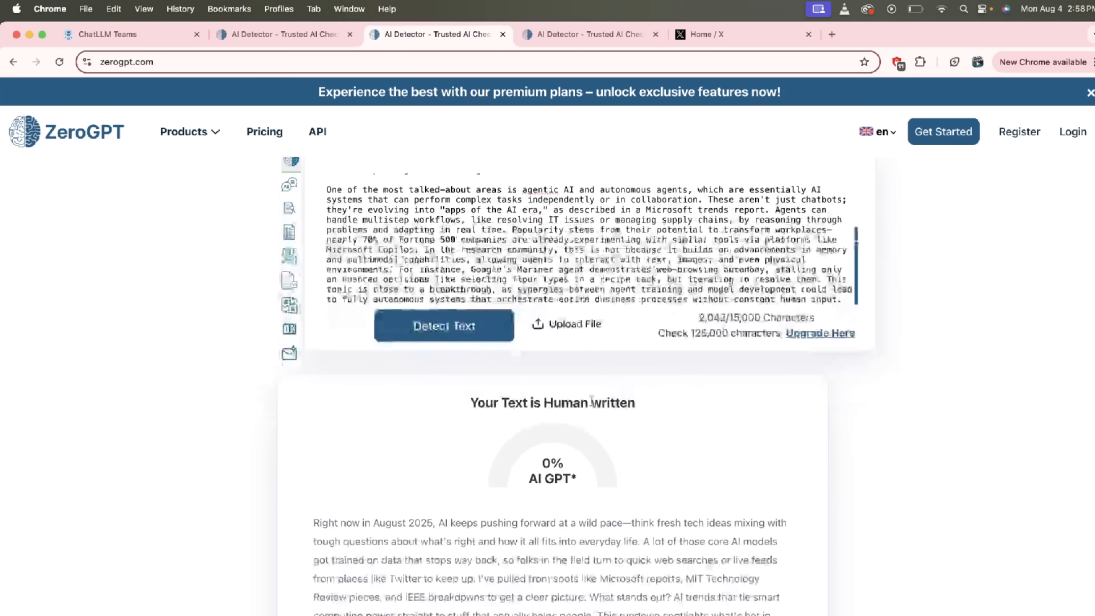
pyautogui.scroll(-3)
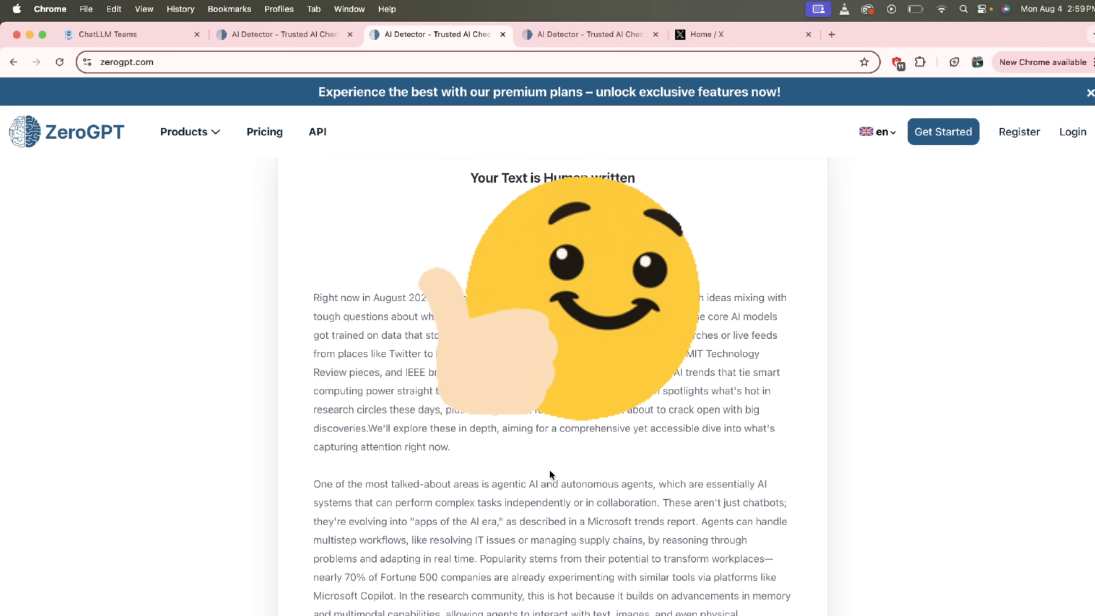
pyautogui.scroll(-3)
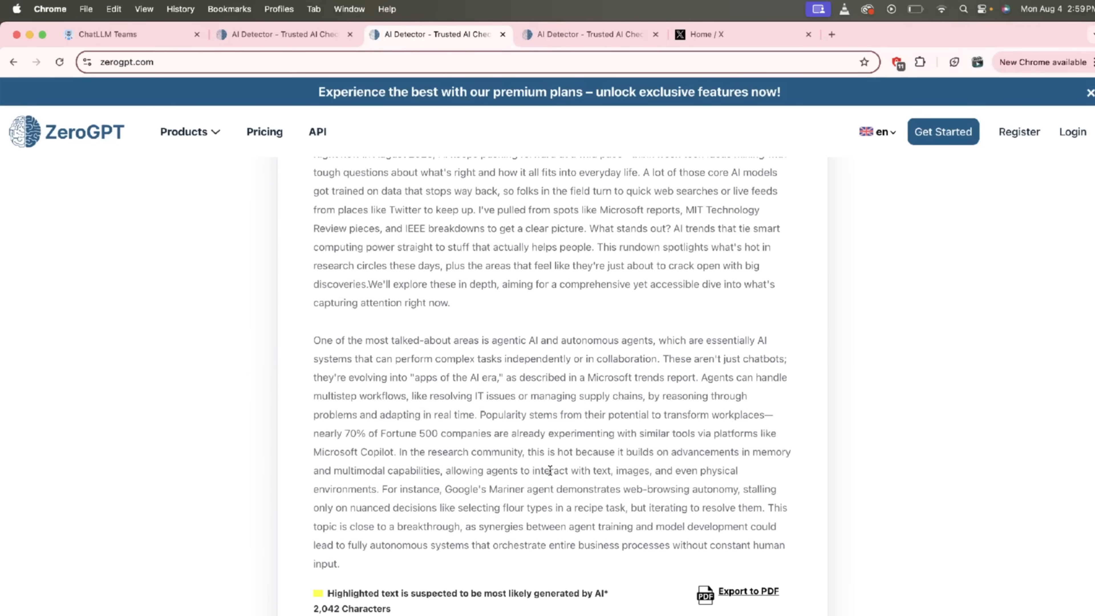